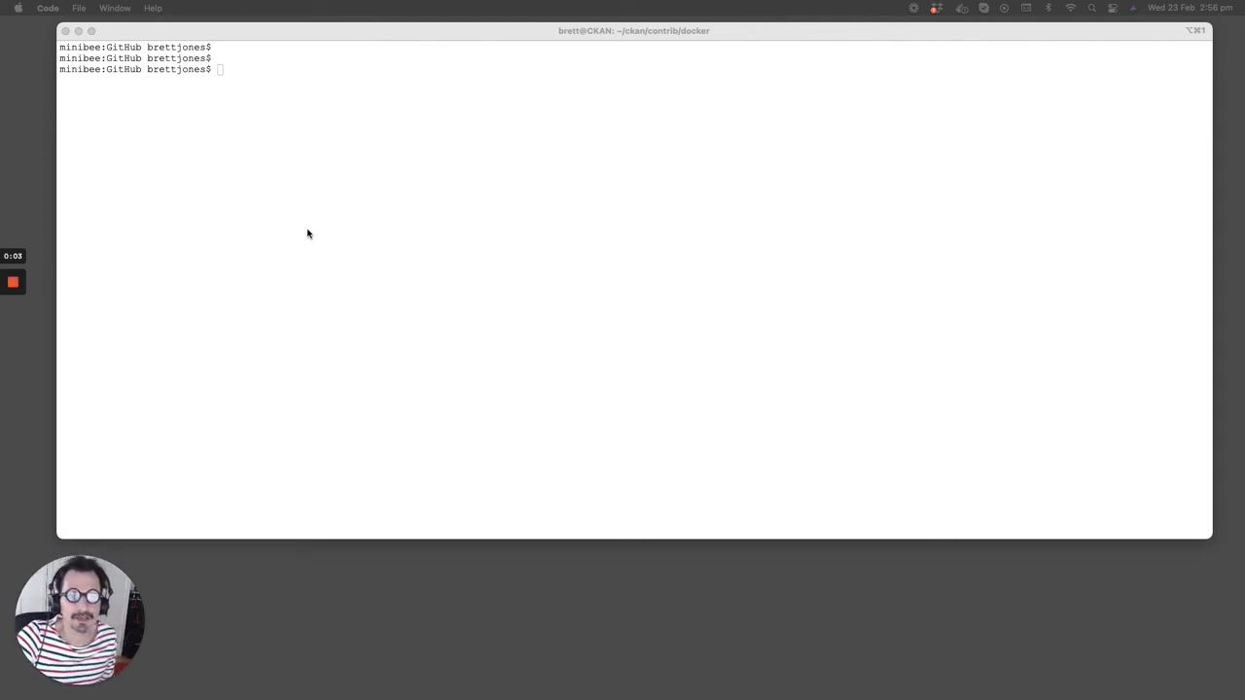
pyautogui.moveTo(292, 229)
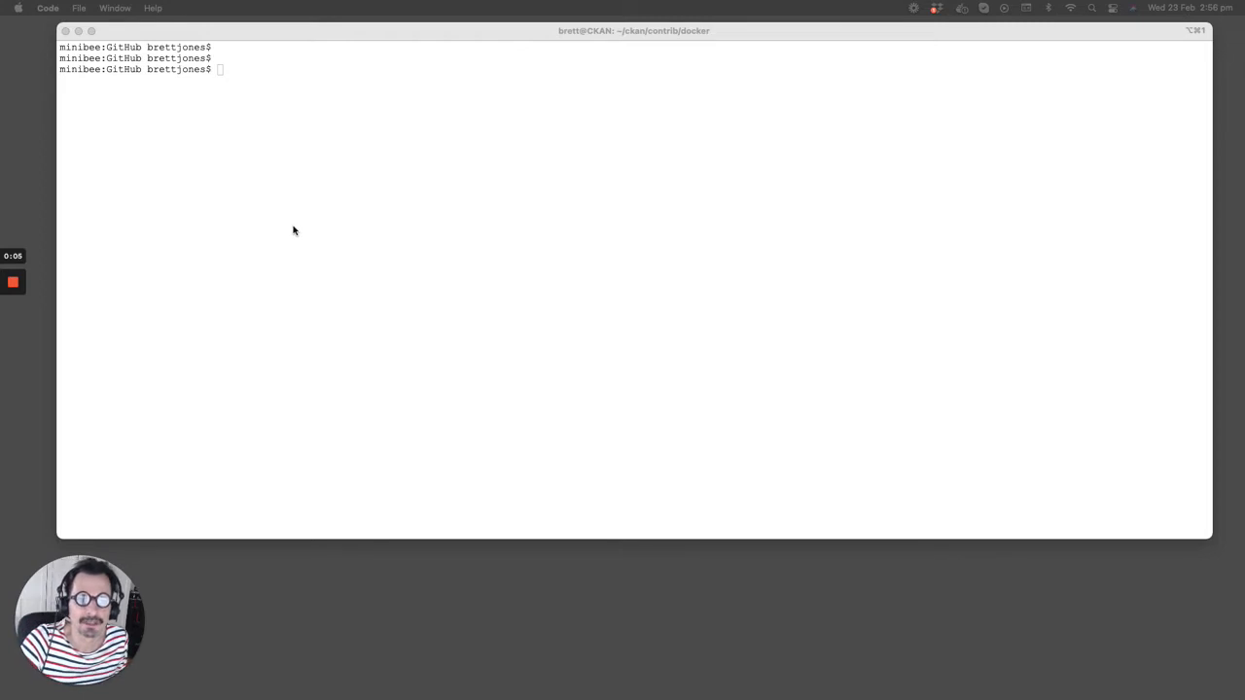
pyautogui.moveTo(288, 222)
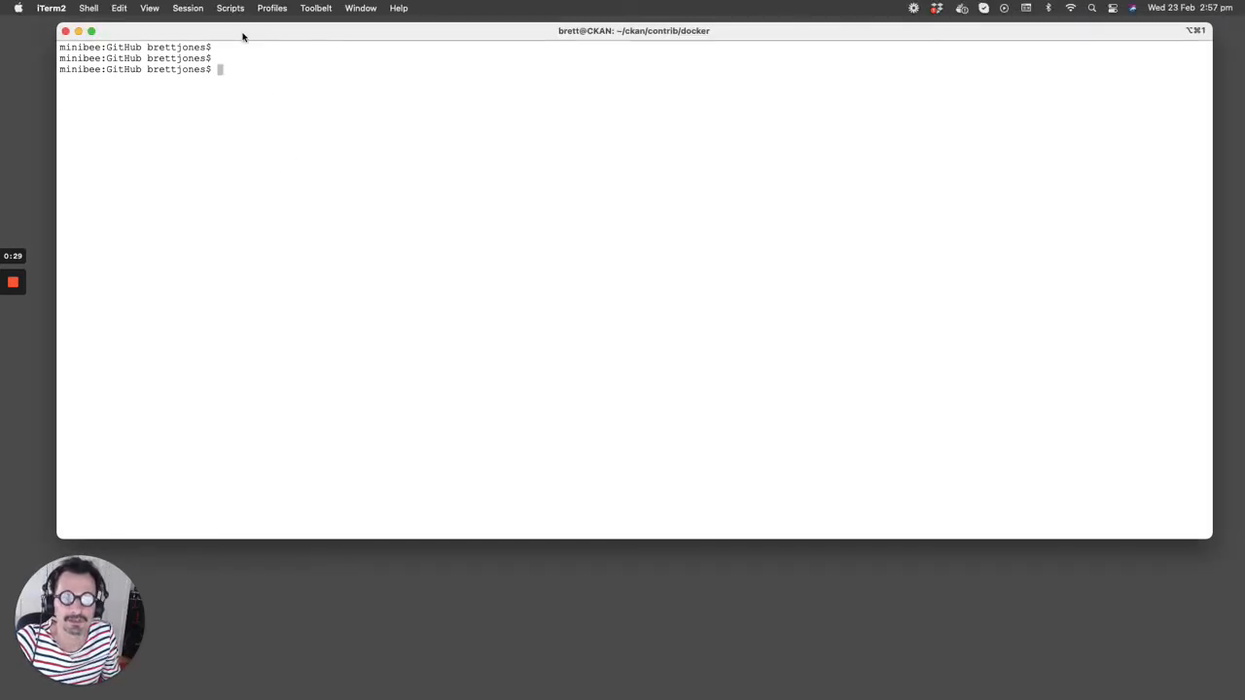
pyautogui.moveTo(264, 49)
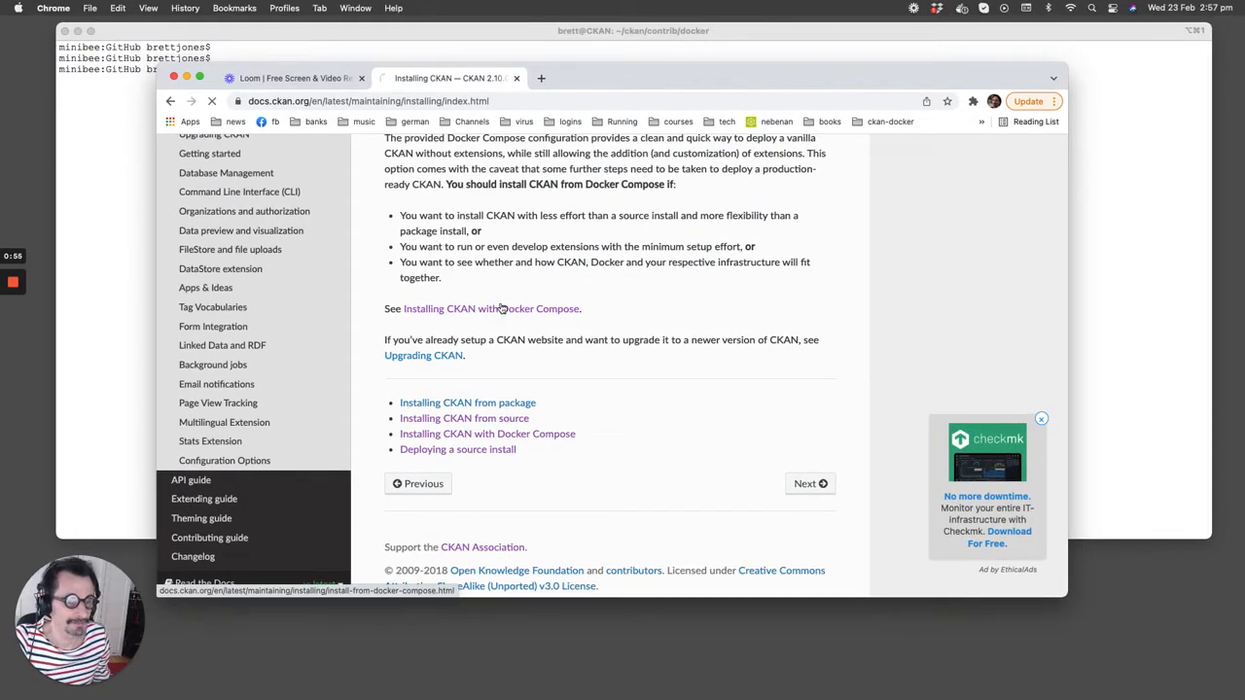
# Follow the 'Installing CKAN with Docker Compose' link in the CKAN docs
pyautogui.click(490, 307)
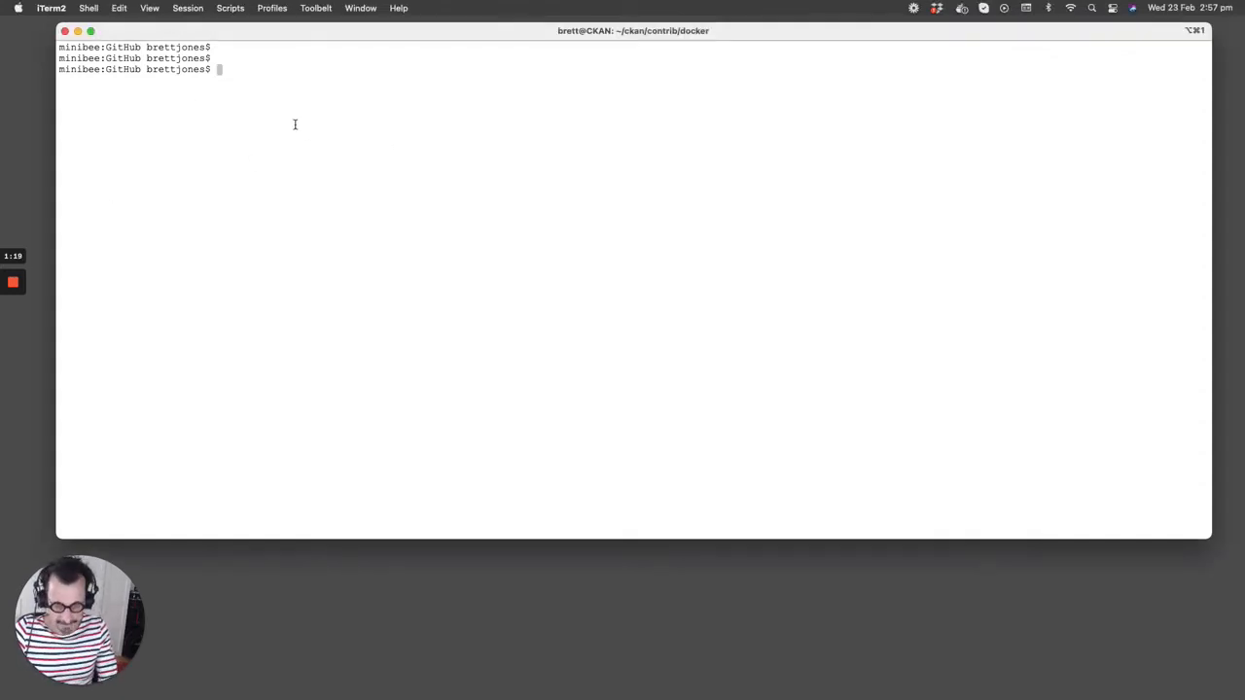
pyautogui.write('pwd')
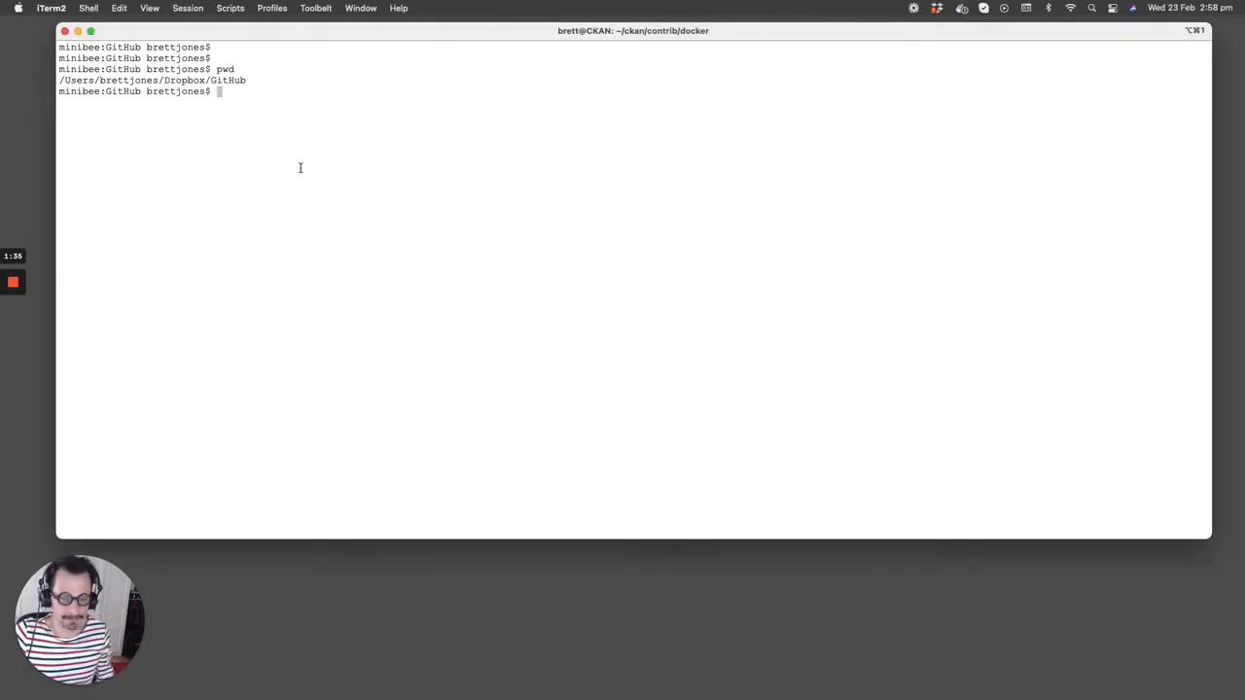
pyautogui.write('git clone https://github.com/ckan/ckan.git')
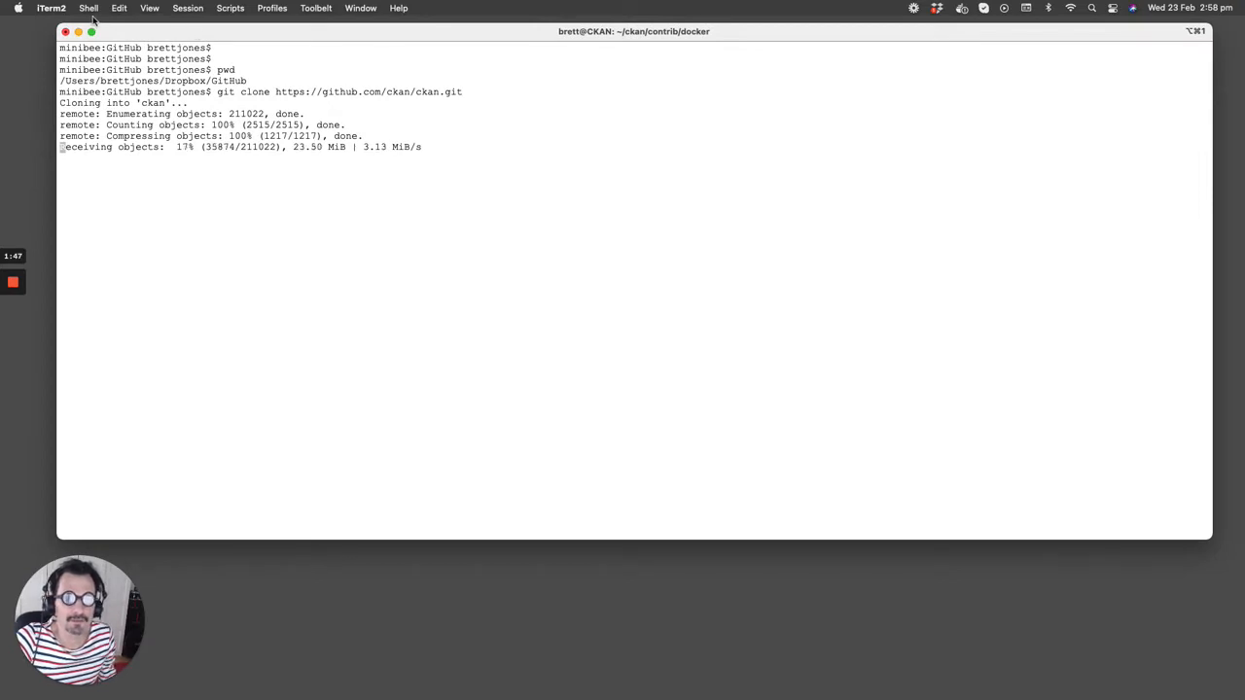
pyautogui.click(17, 8)
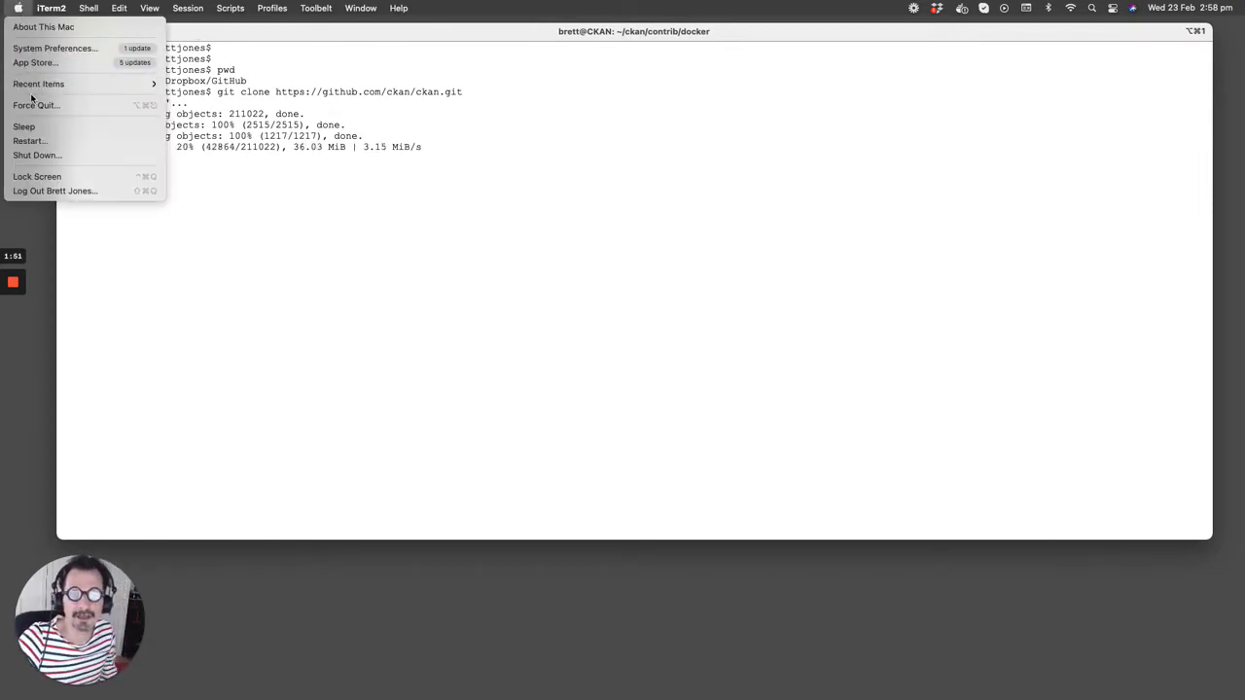
pyautogui.moveTo(29, 127)
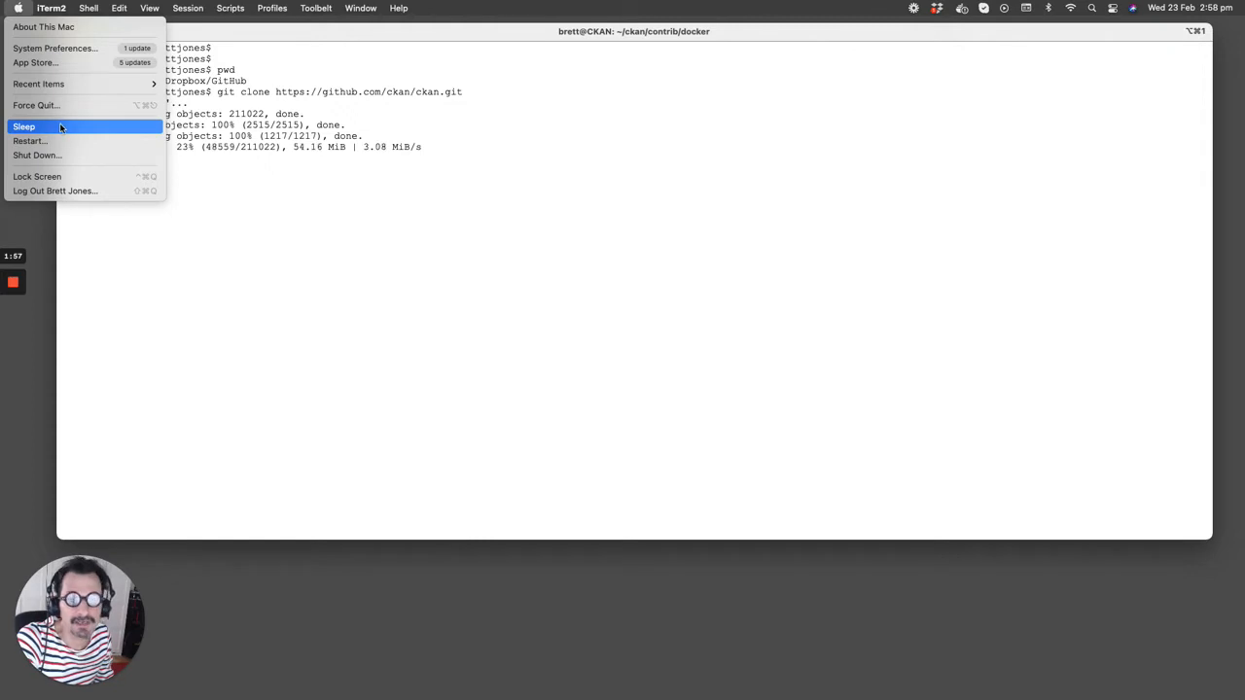
pyautogui.moveTo(43, 27)
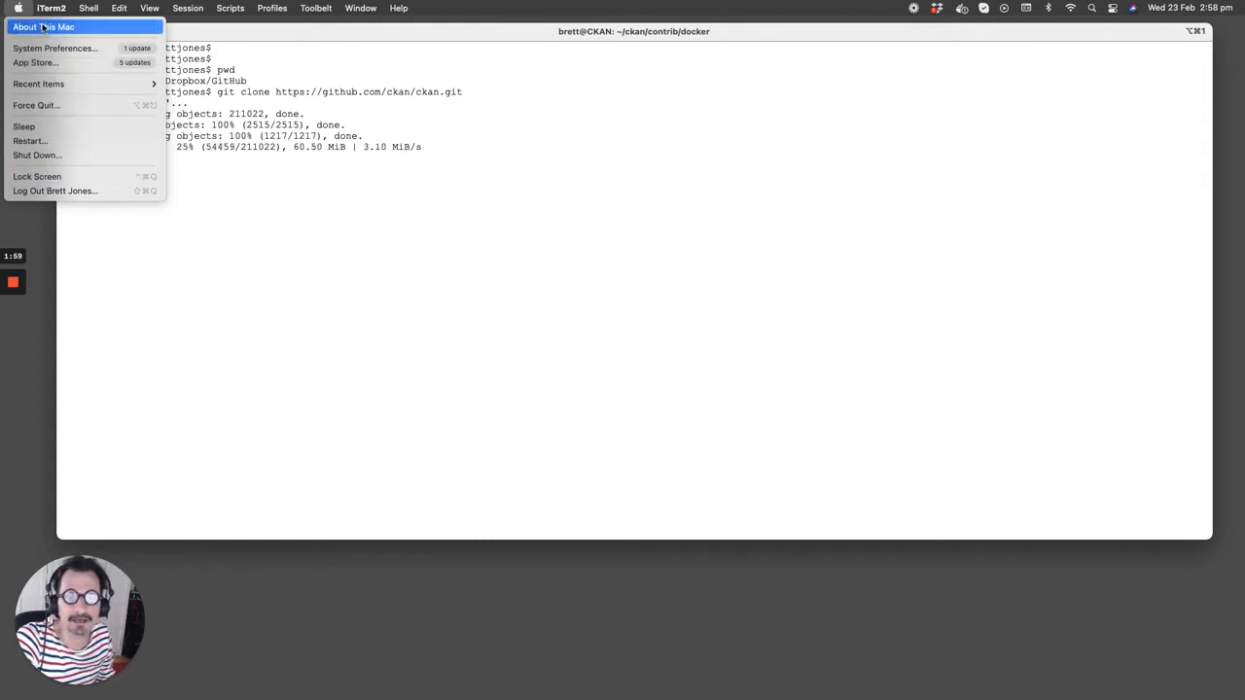
pyautogui.click(43, 27)
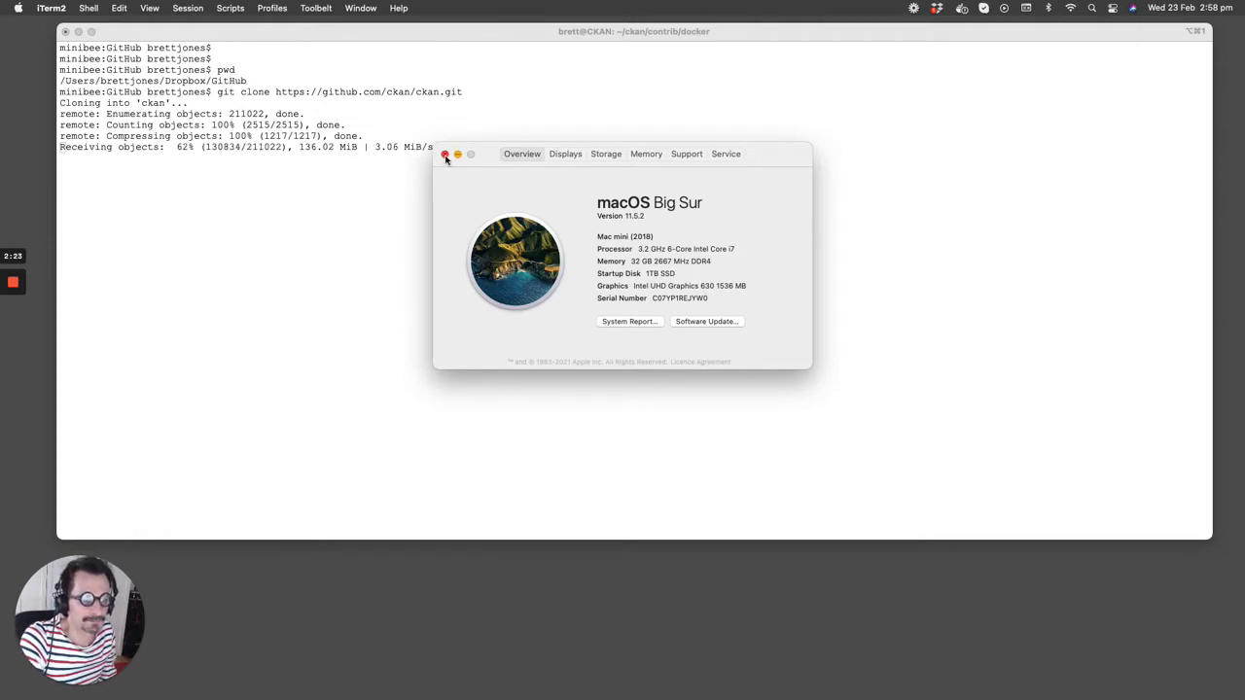
pyautogui.click(445, 155)
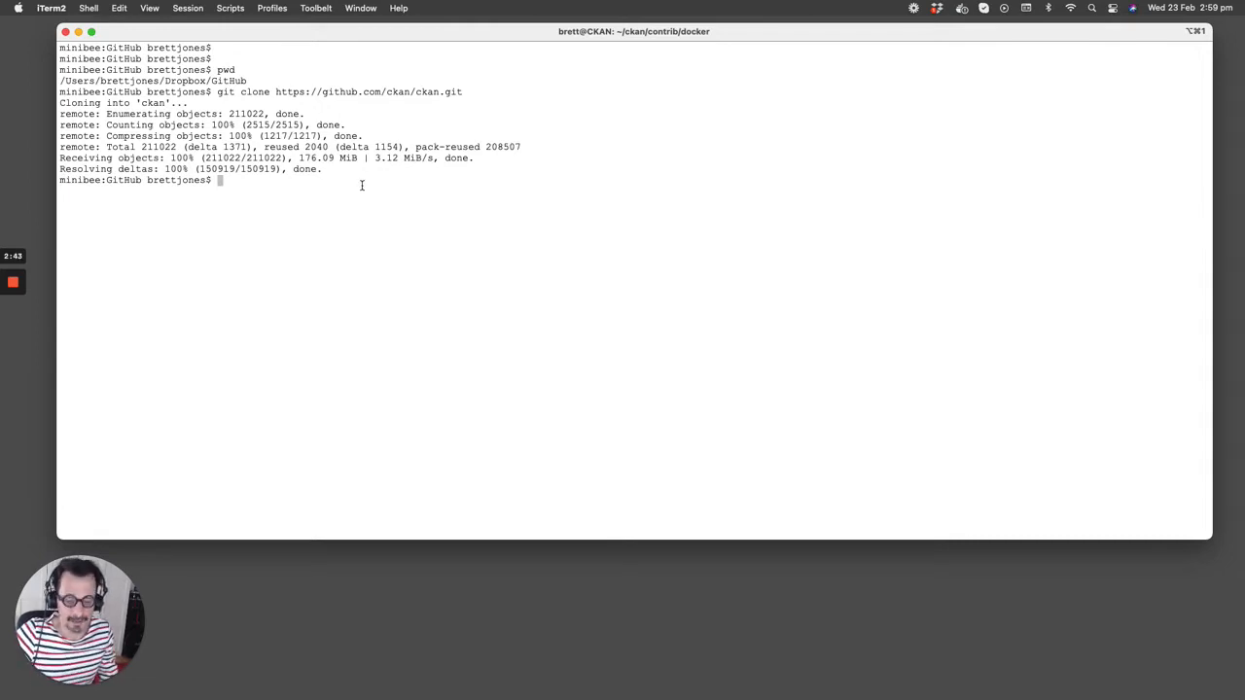
# Change into the cloned ckan folder and launch Visual Studio Code on it with 'code .'
pyautogui.write('cd')
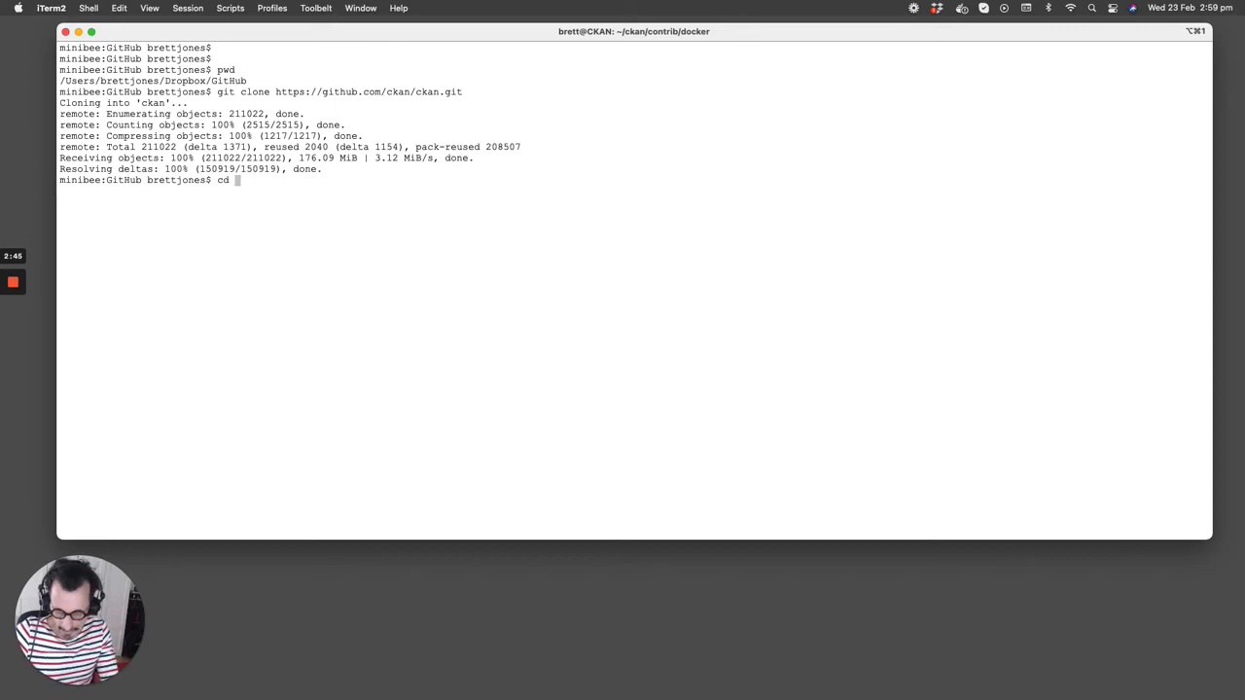
pyautogui.write('ckan')
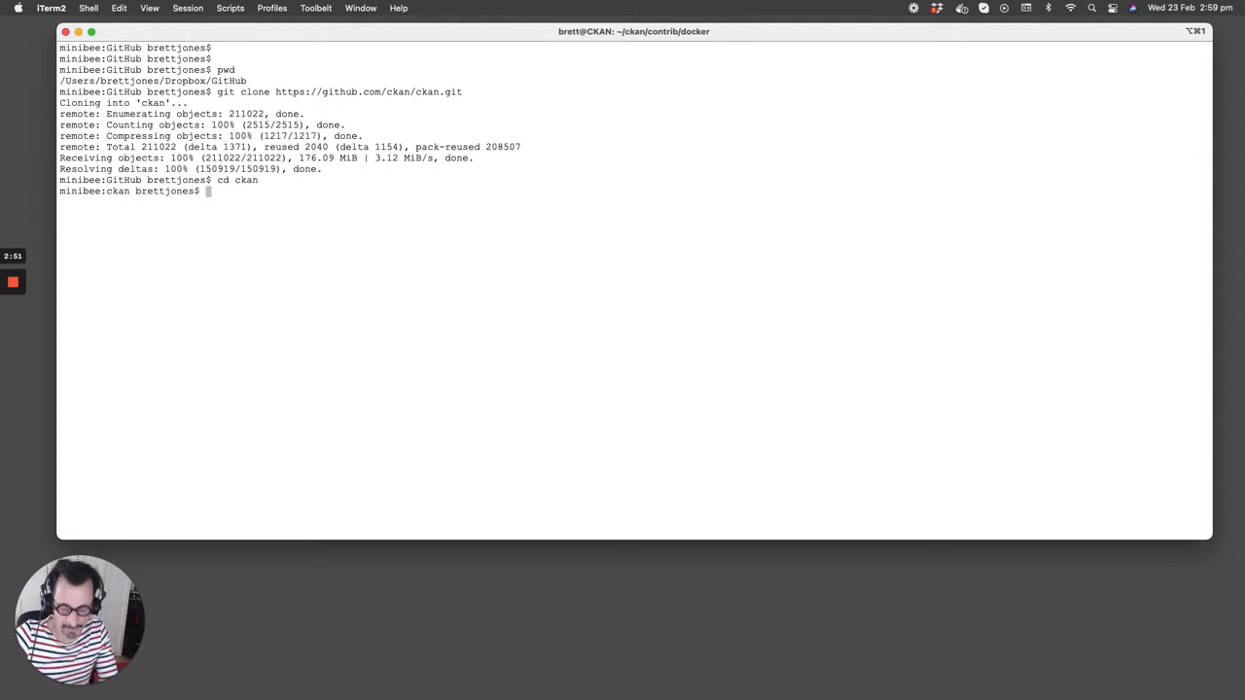
pyautogui.write('code .')
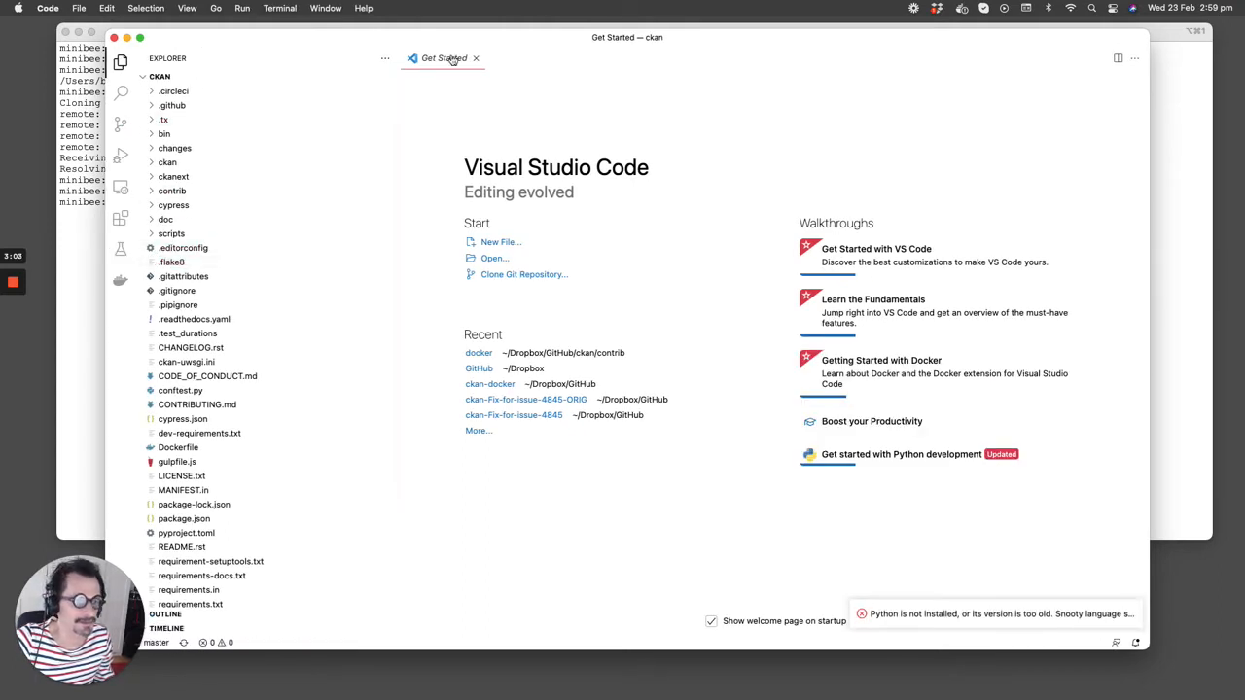
# Close the Get Started page and switch to the Docker extension view
pyautogui.click(475, 58)
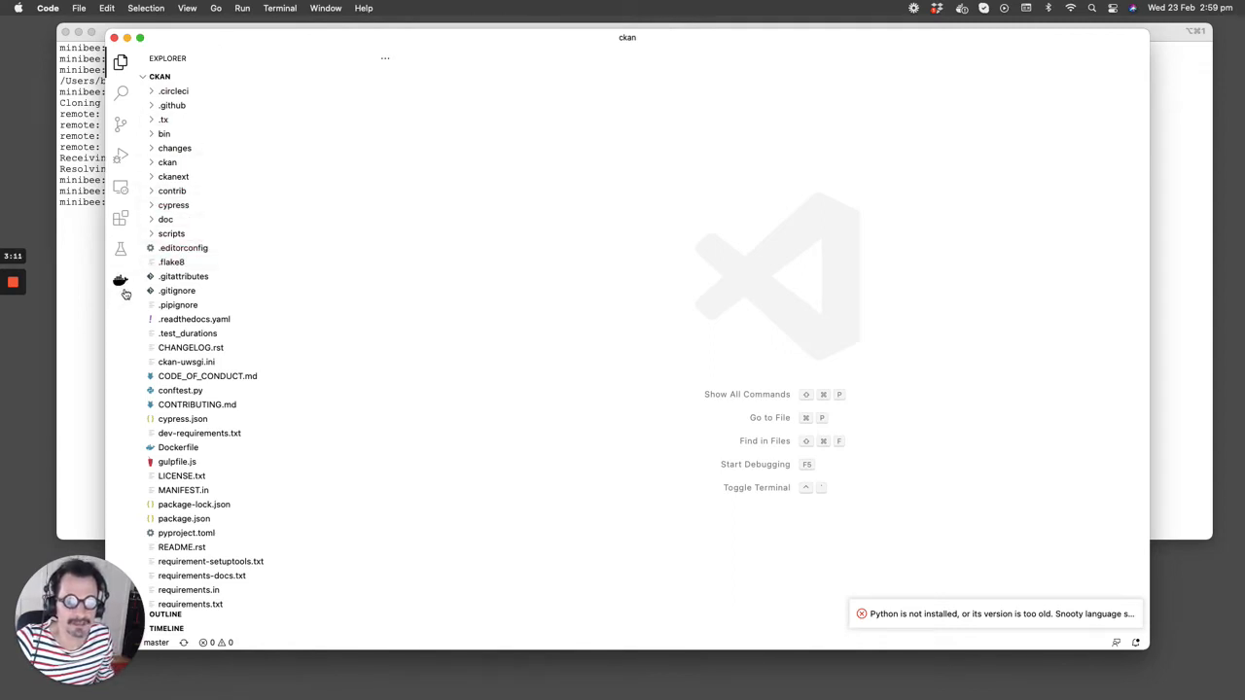
pyautogui.click(121, 280)
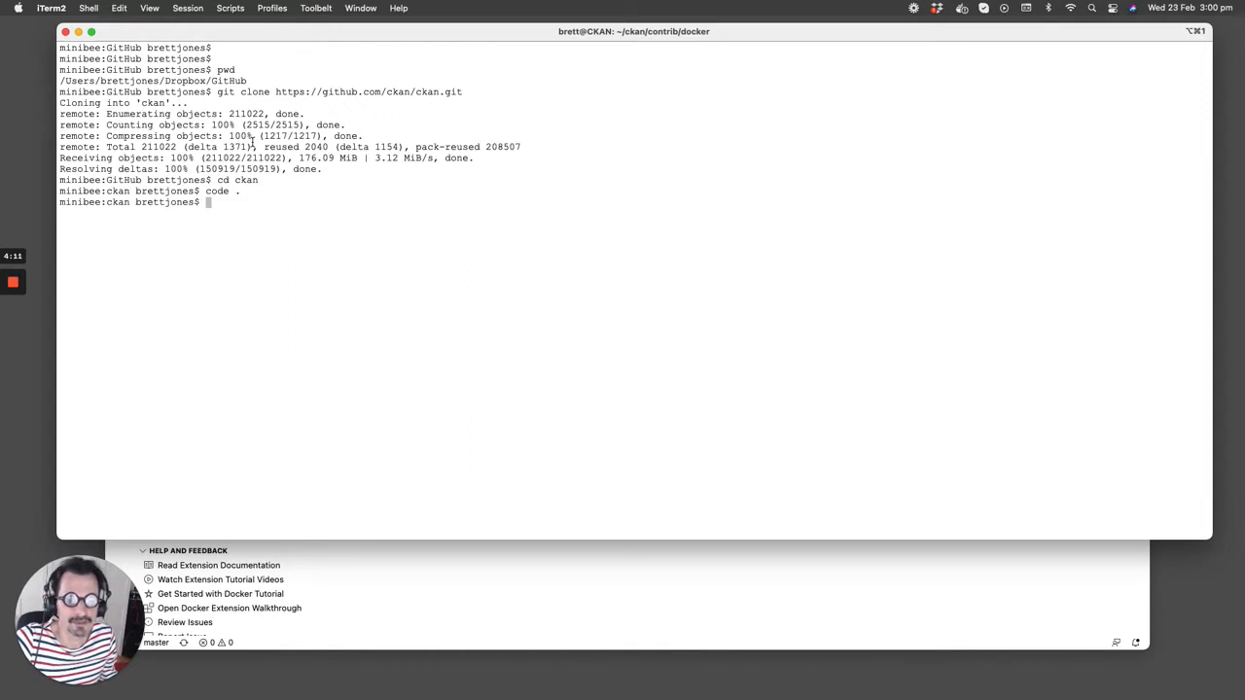
# Navigate into ckan/contrib/docker and list its files
pyautogui.write('pwd')
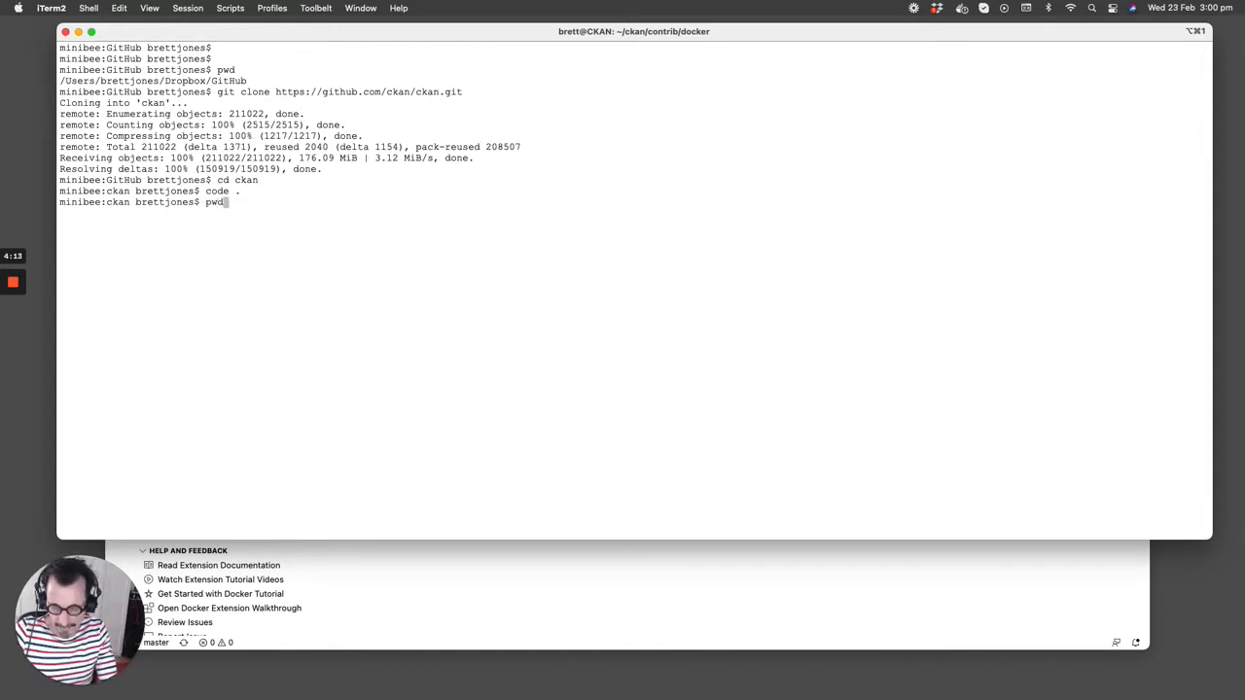
pyautogui.write('dc')
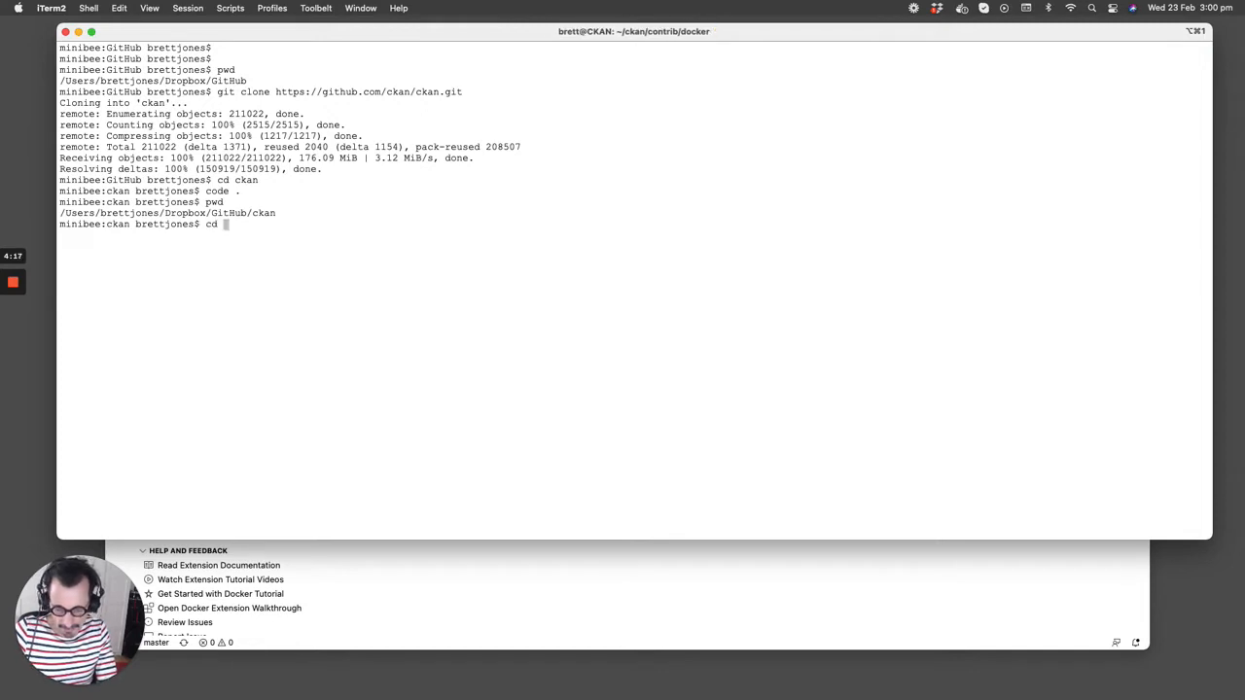
pyautogui.write('contrib/')
pyautogui.write('ls')
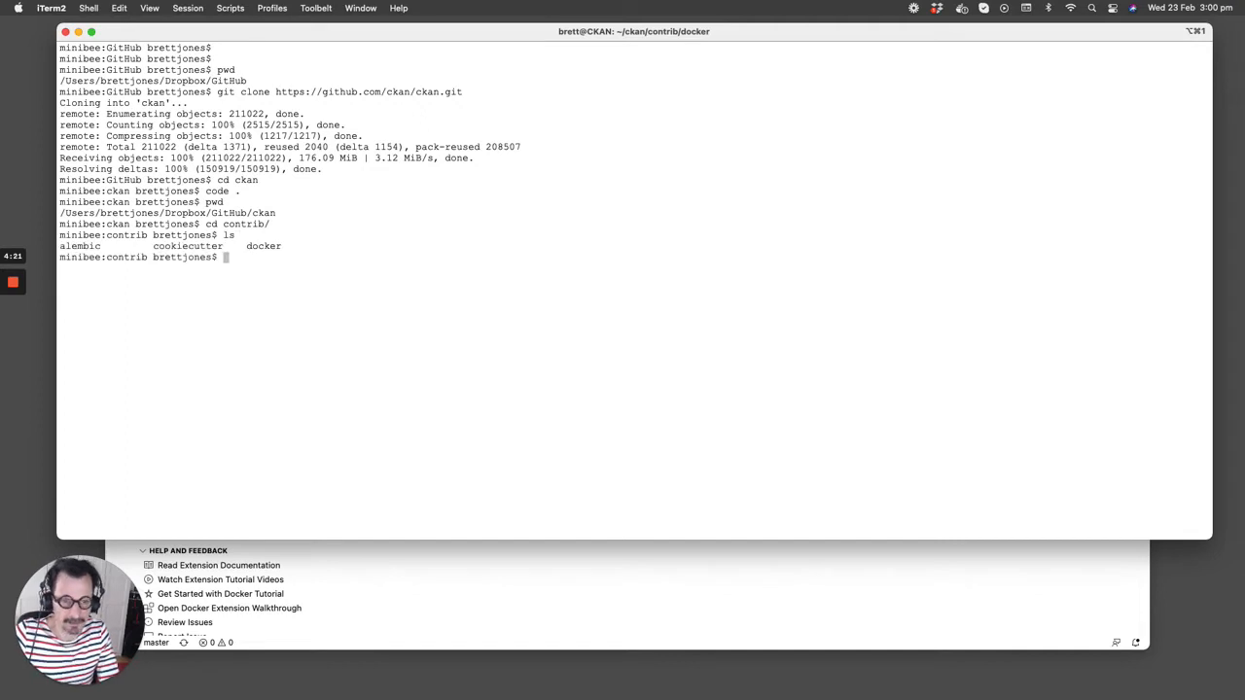
pyautogui.write('cd docker')
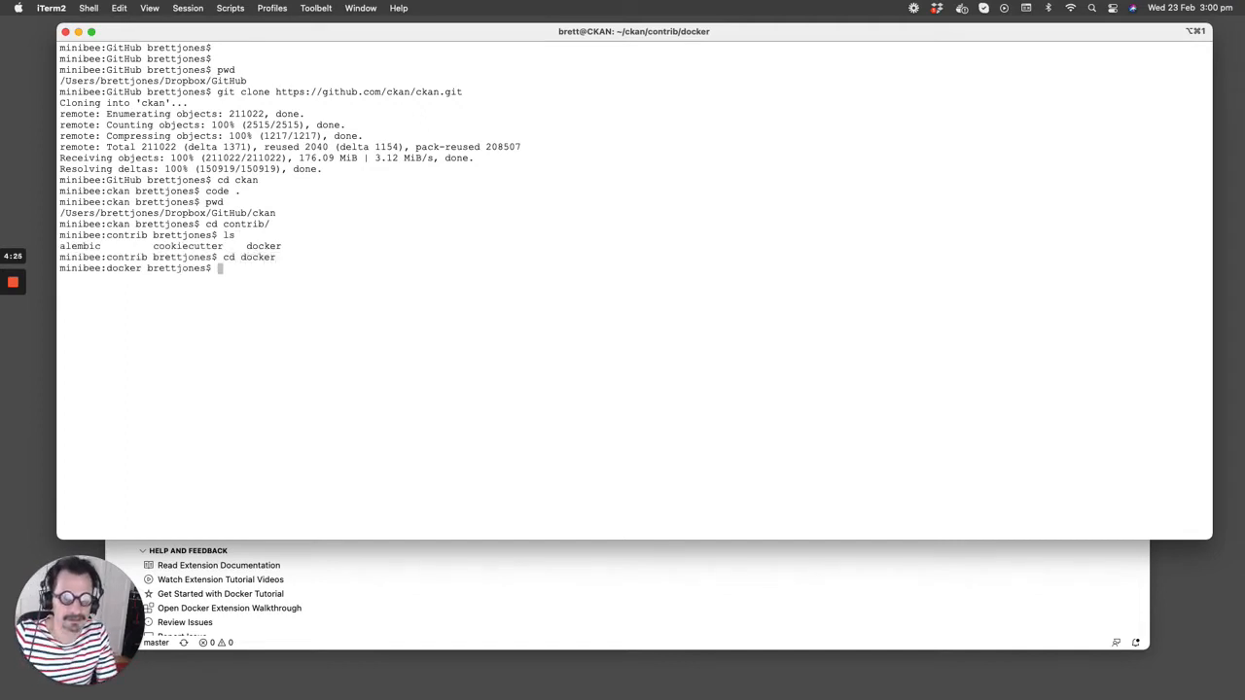
pyautogui.write('ls')
pyautogui.write('cp')
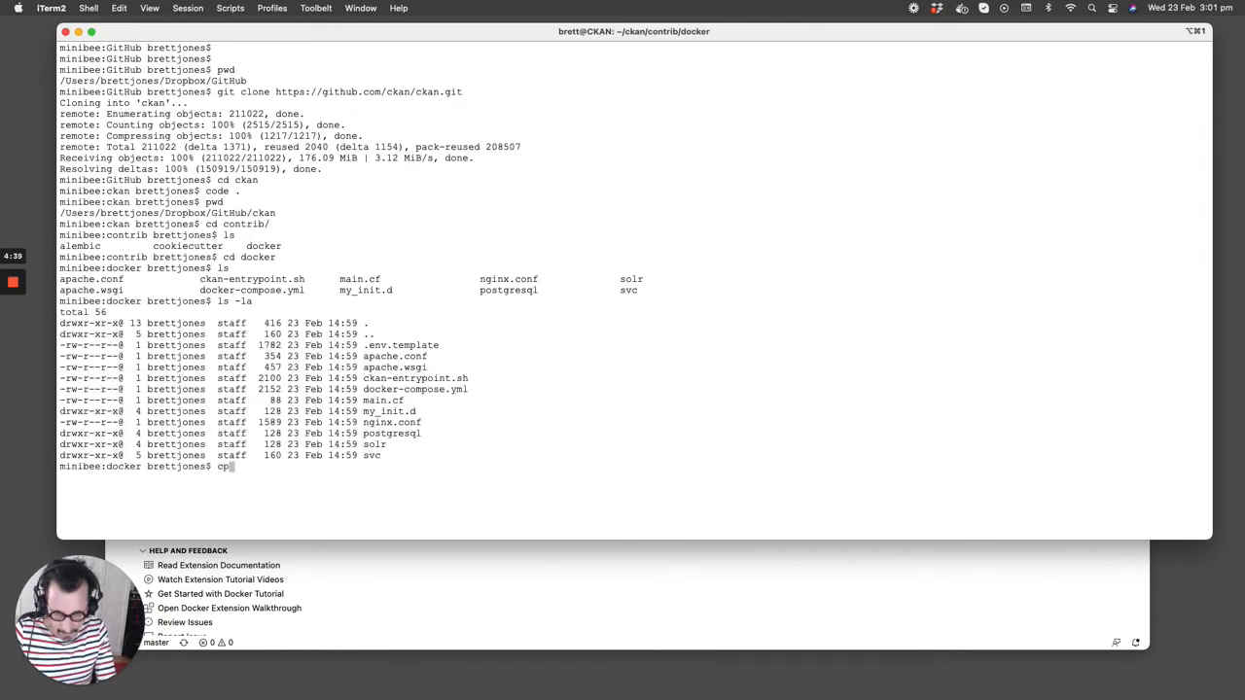
pyautogui.write('" "')
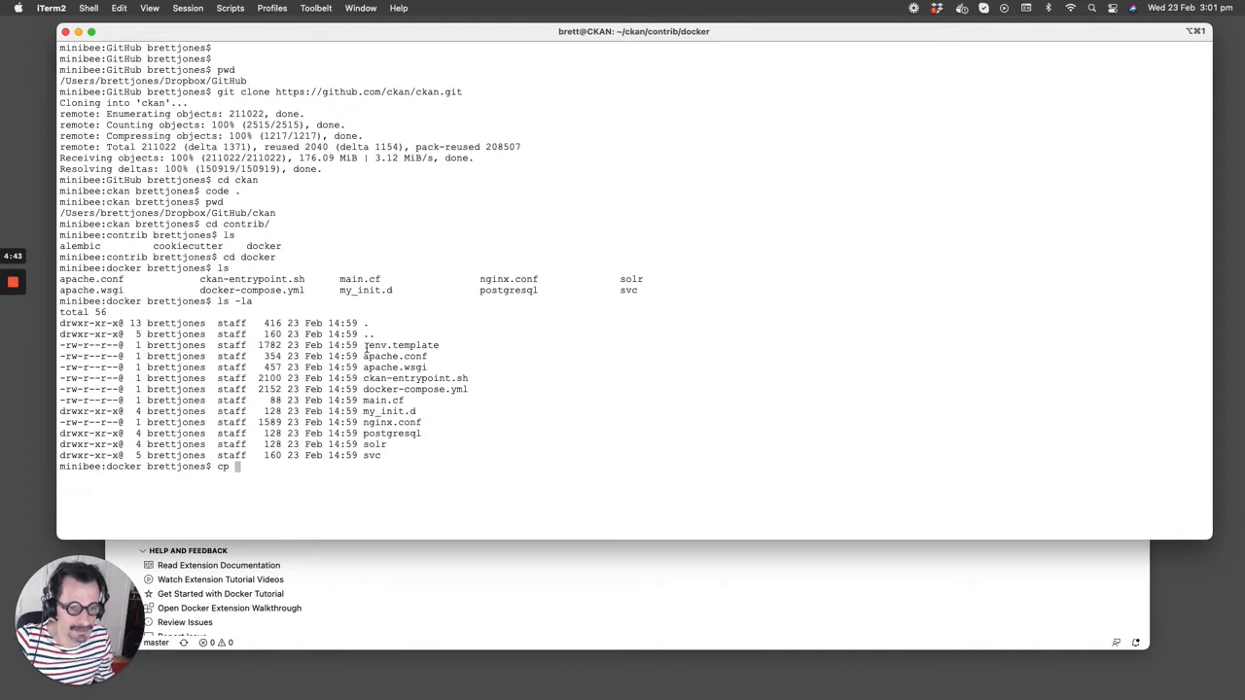
# Copy .env.template to a new .env file
pyautogui.doubleClick(401, 347)
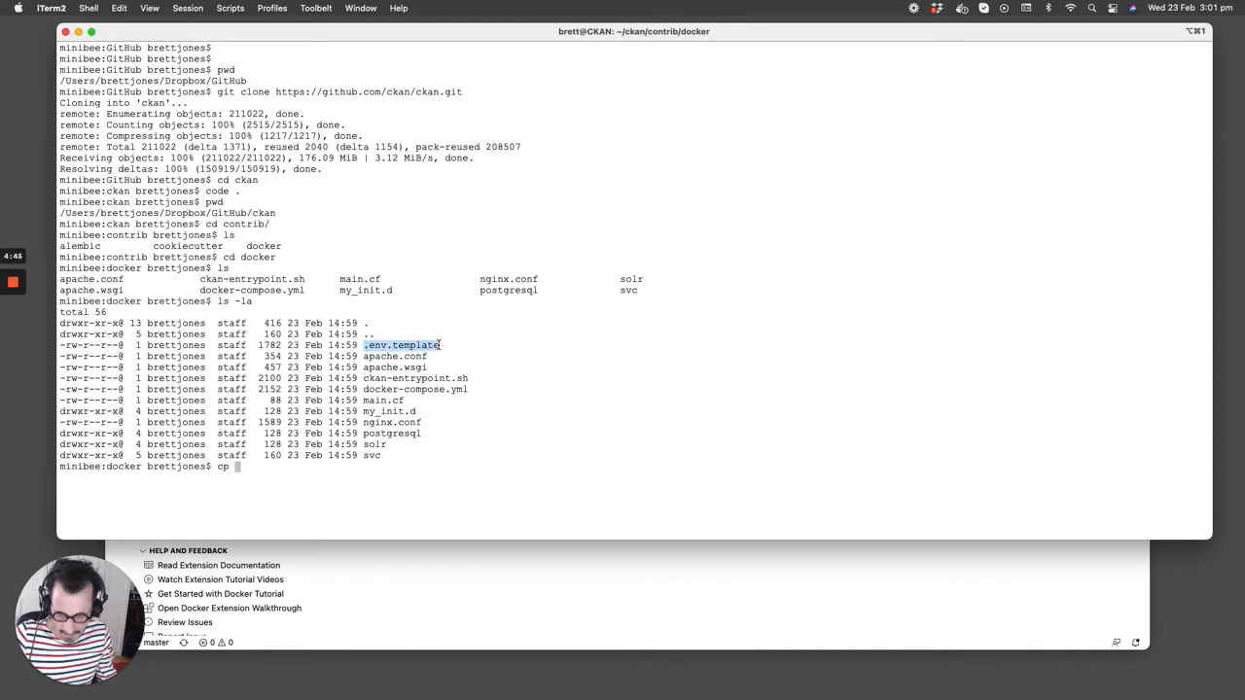
pyautogui.write('.env.template')
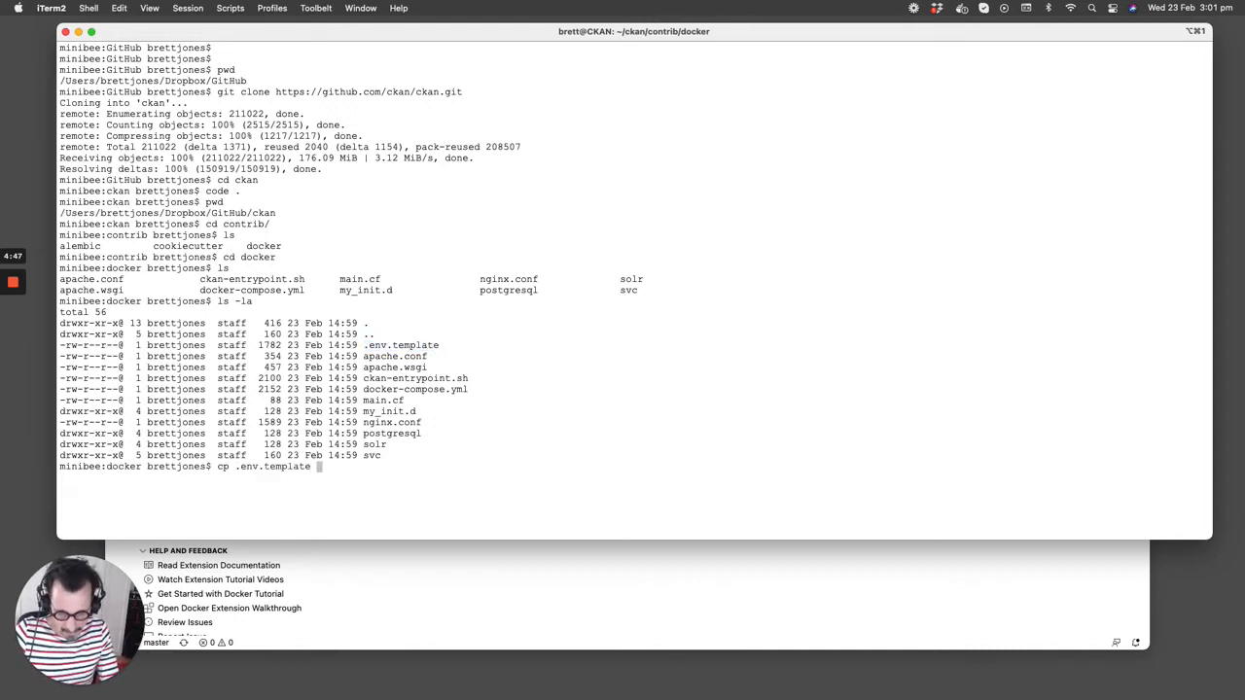
pyautogui.write('.env')
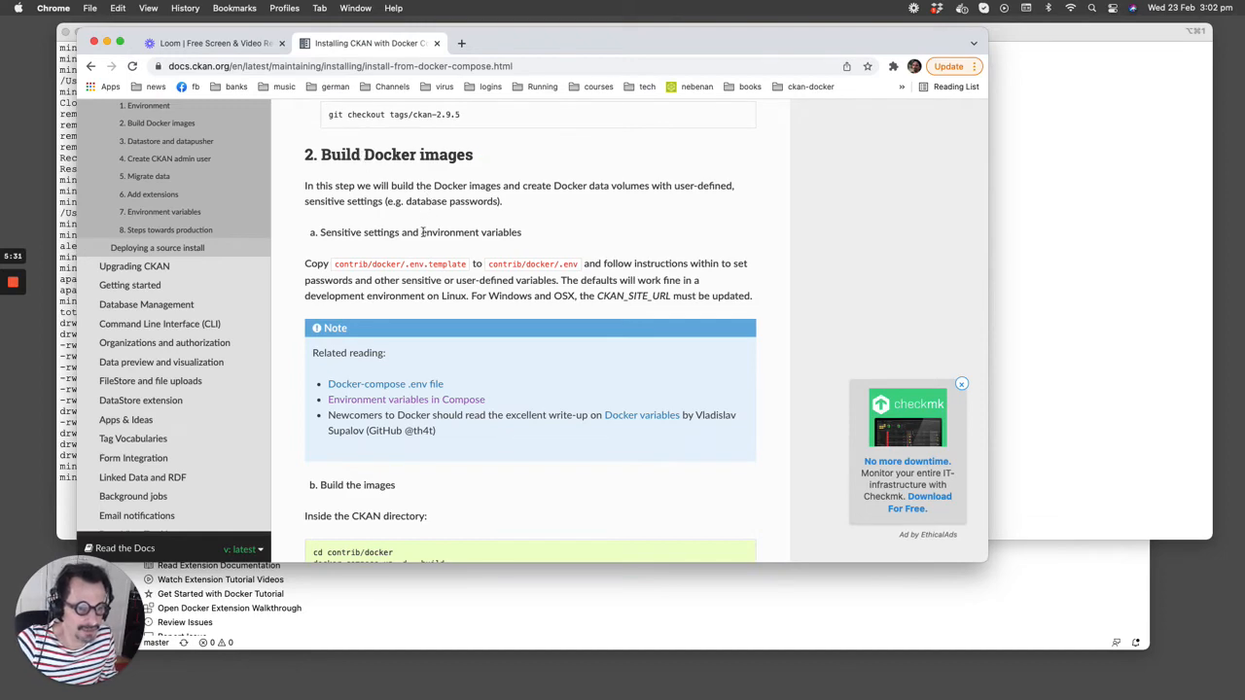
# Scroll the guide down to the 'Build the images' section with the docker-compose up command
pyautogui.scroll(-3)
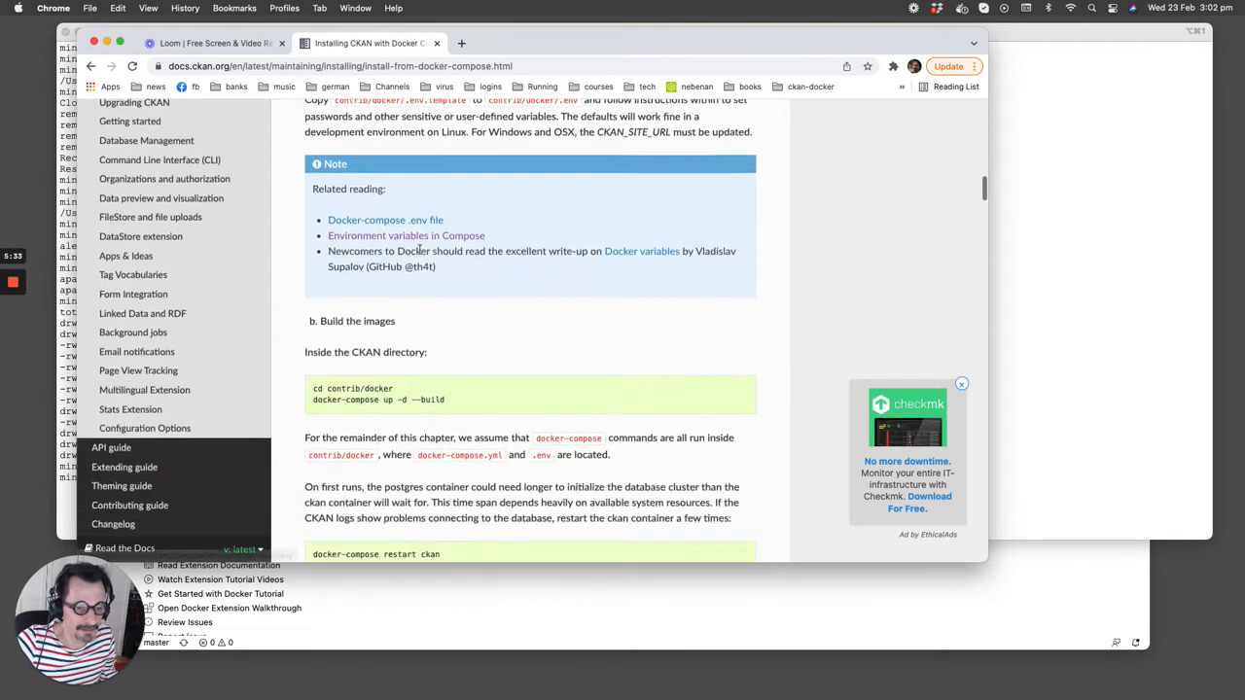
pyautogui.scroll(-3)
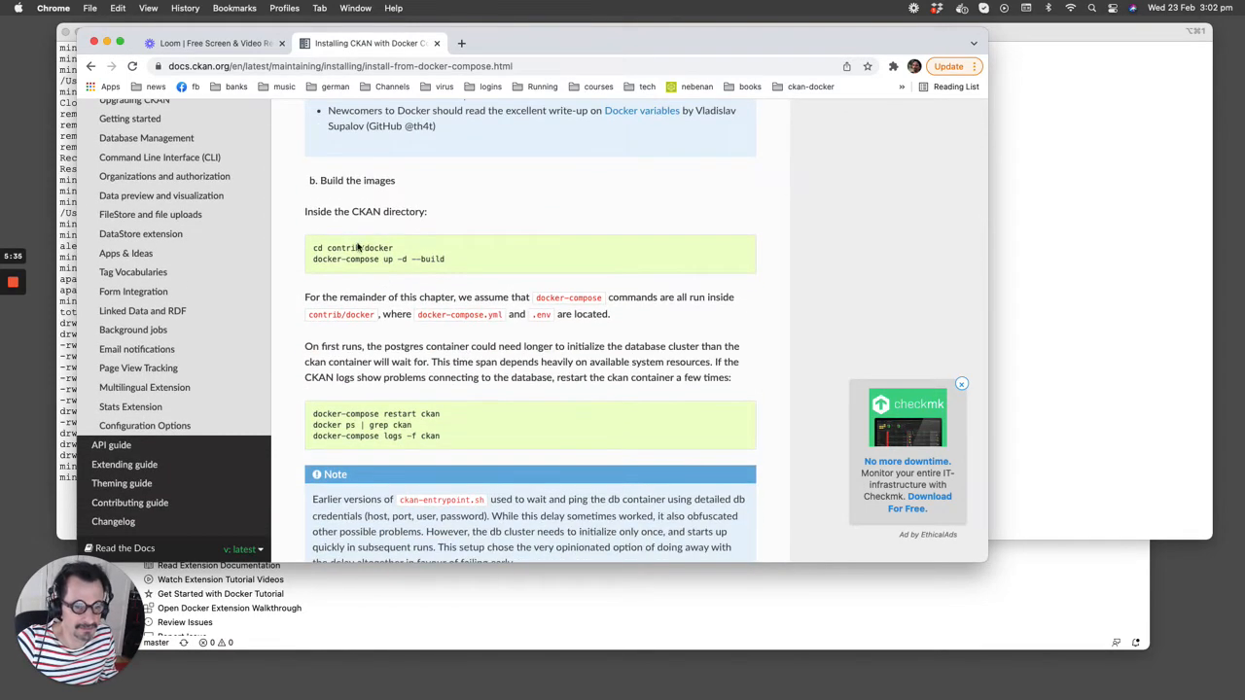
pyautogui.scroll(-3)
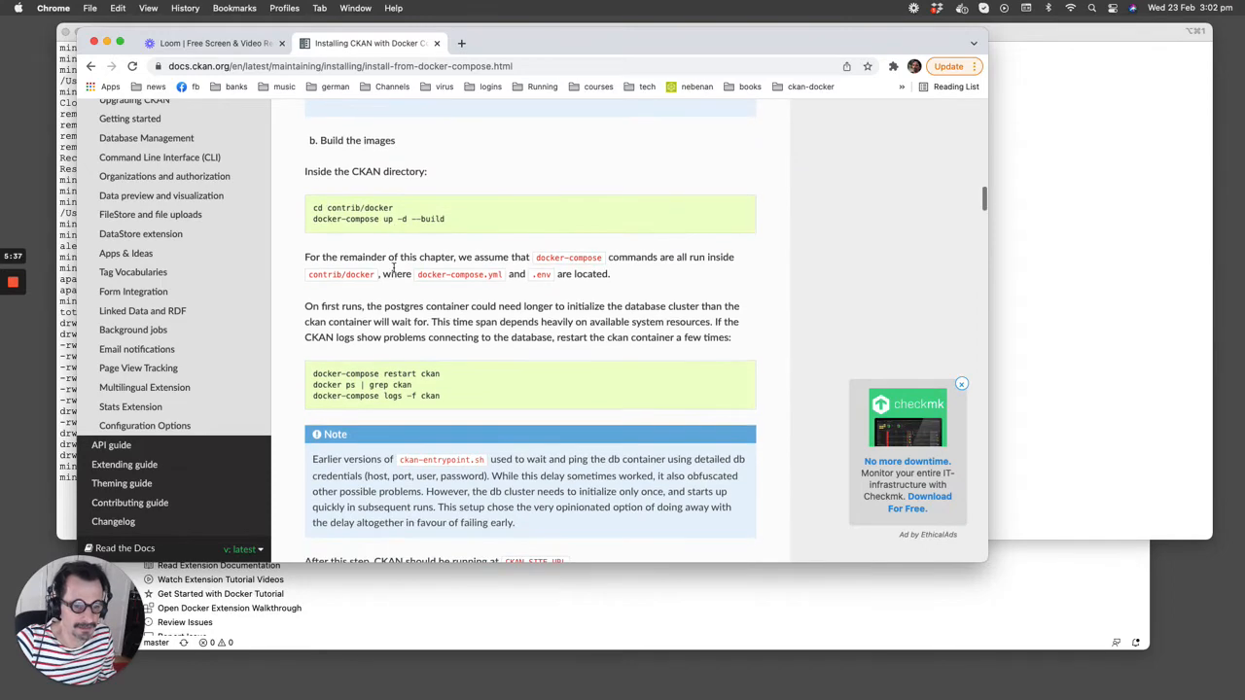
pyautogui.scroll(-3)
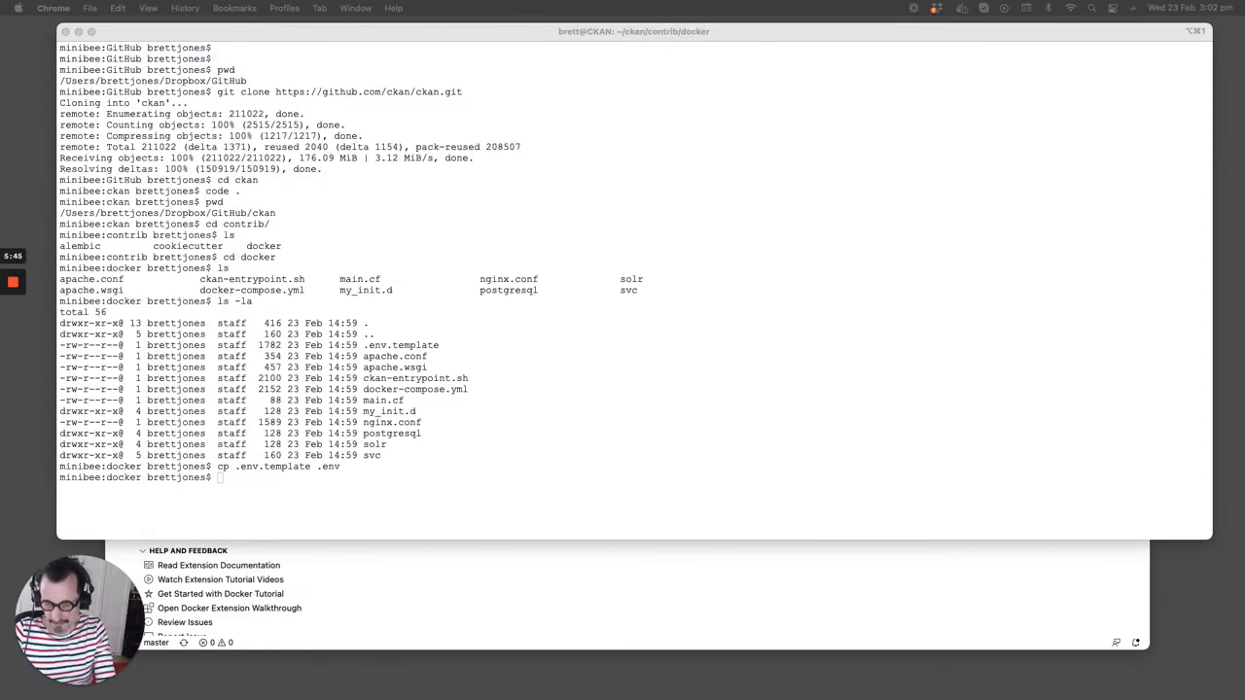
# Run 'docker-compose up -d --build' to build and start the CKAN containers in the background
pyautogui.write('docker-compose up -d --build')
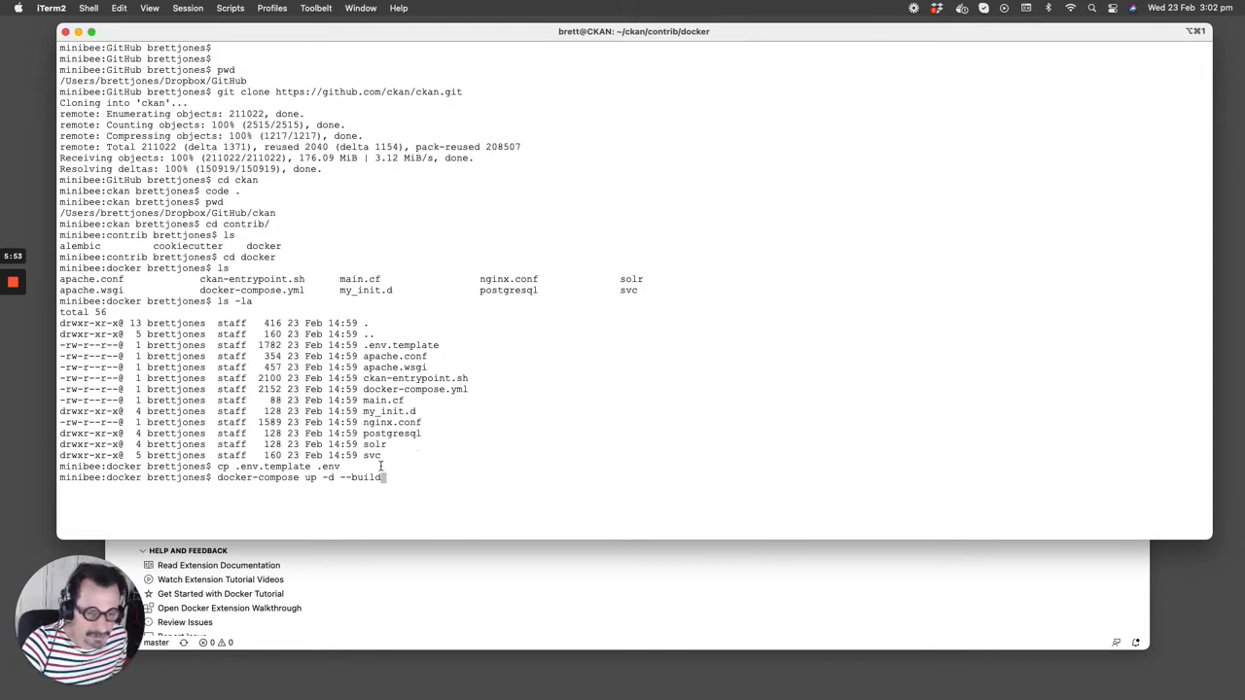
pyautogui.moveTo(339, 479)
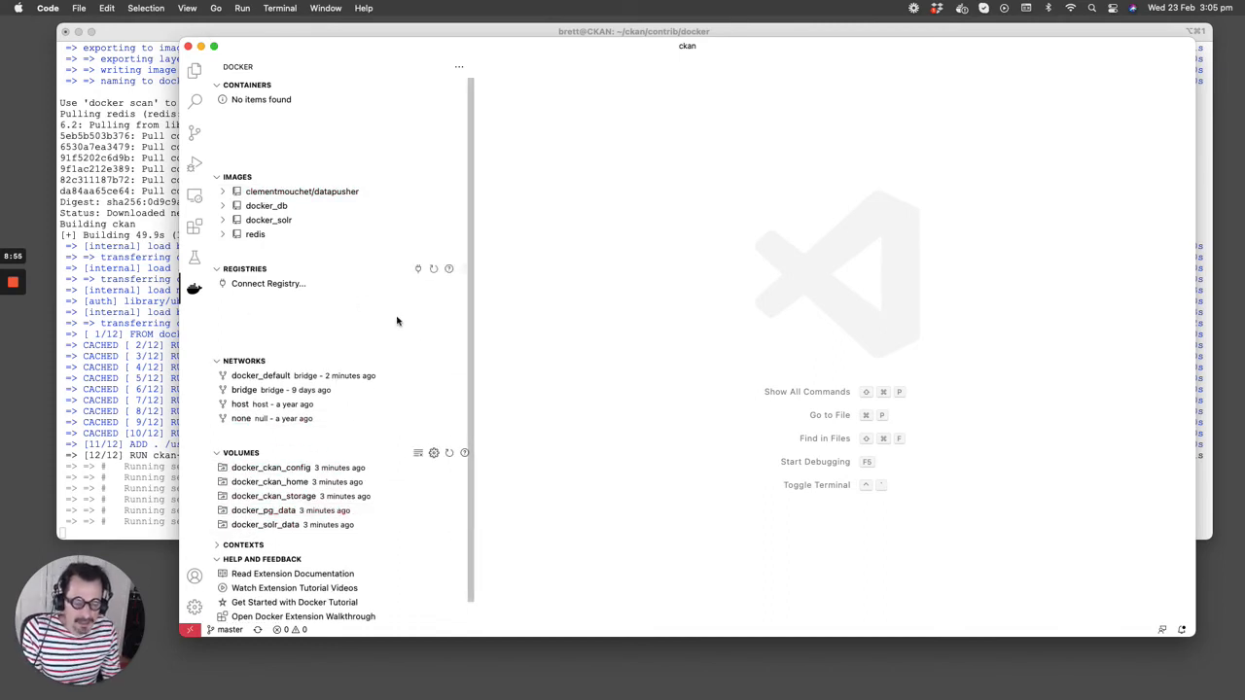
pyautogui.moveTo(408, 311)
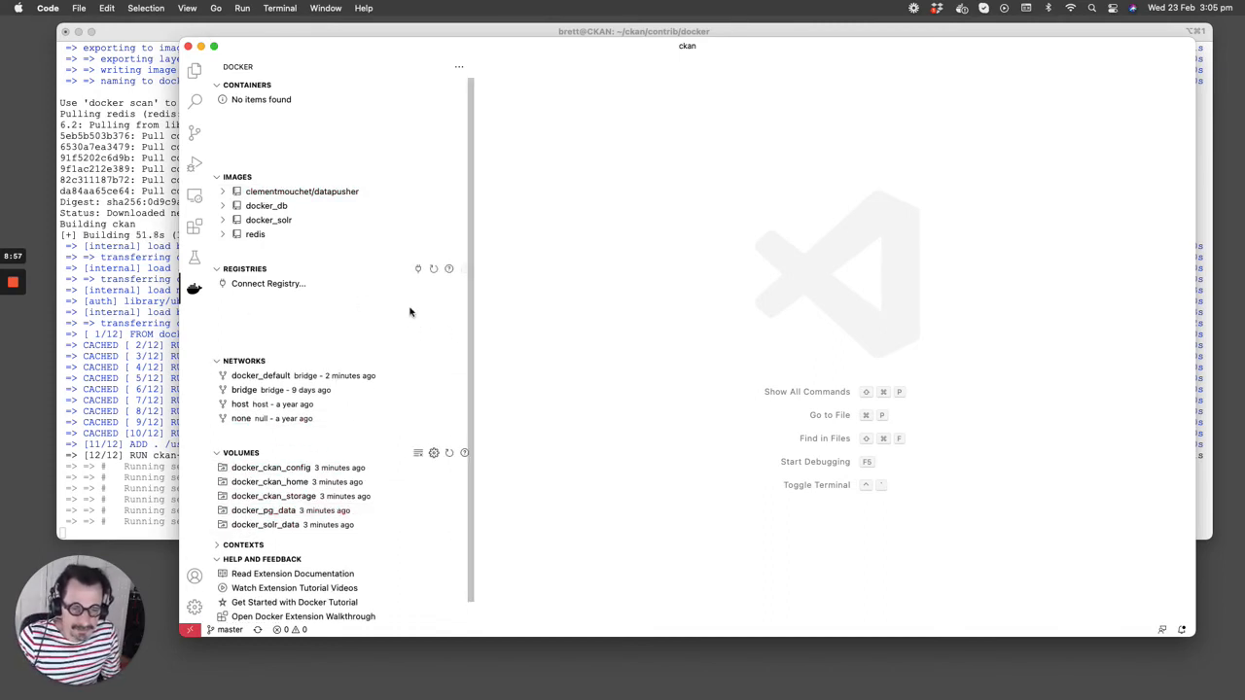
pyautogui.moveTo(327, 444)
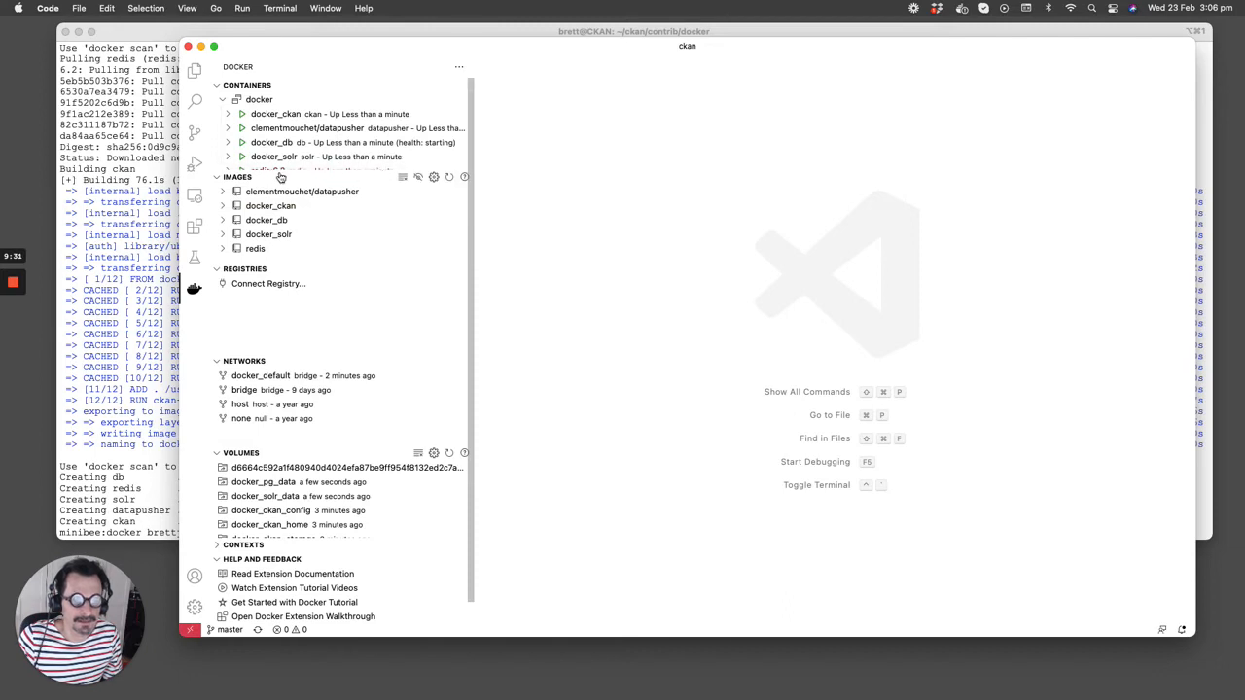
pyautogui.moveTo(422, 176)
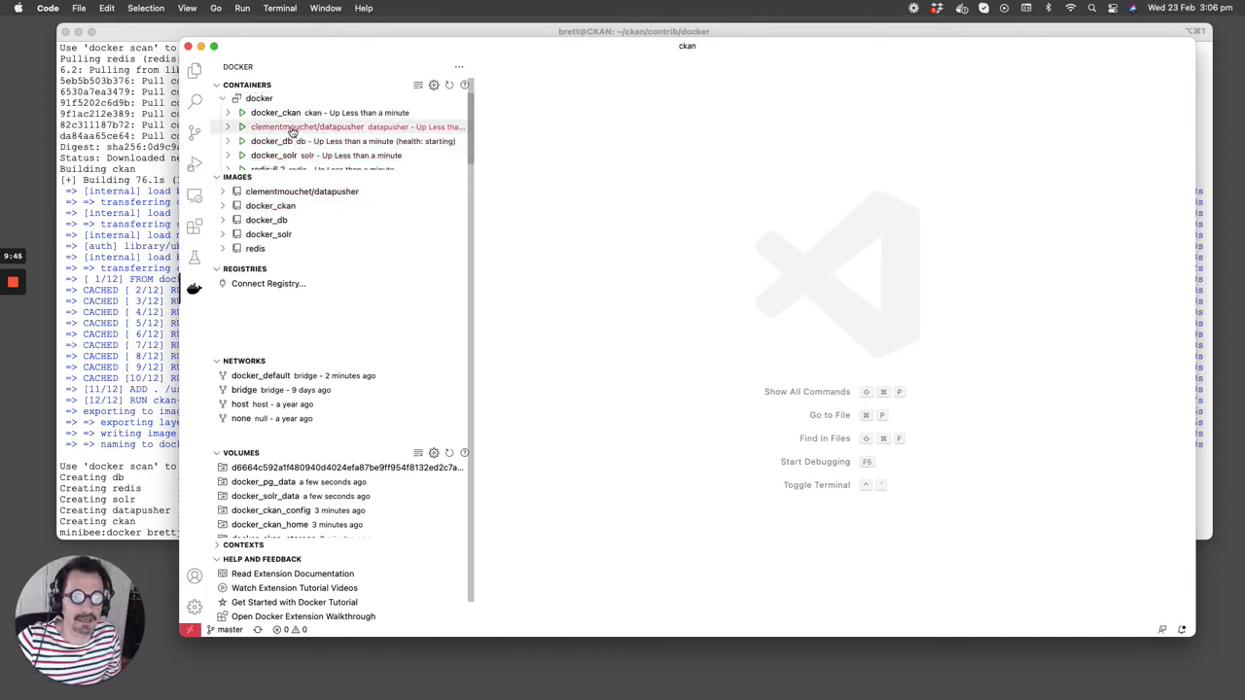
# Show the docker_ckan container's logs via View Logs in the Docker panel
pyautogui.click(311, 111)
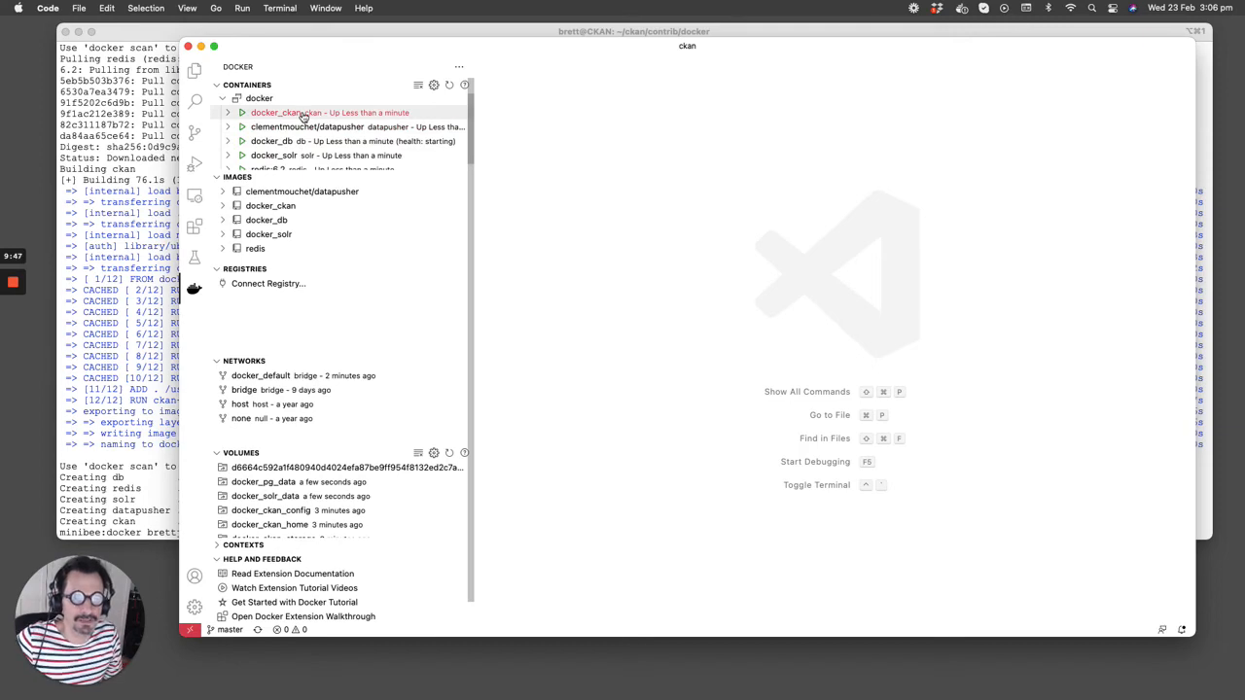
pyautogui.rightClick(282, 110)
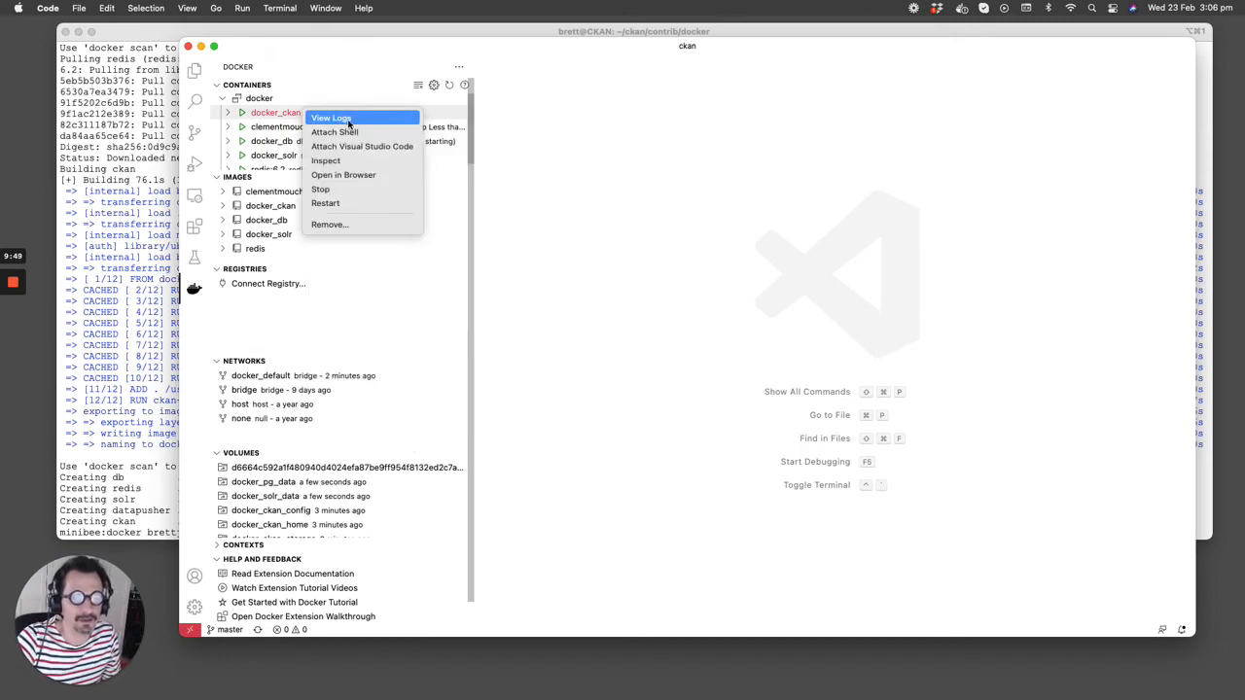
pyautogui.click(331, 119)
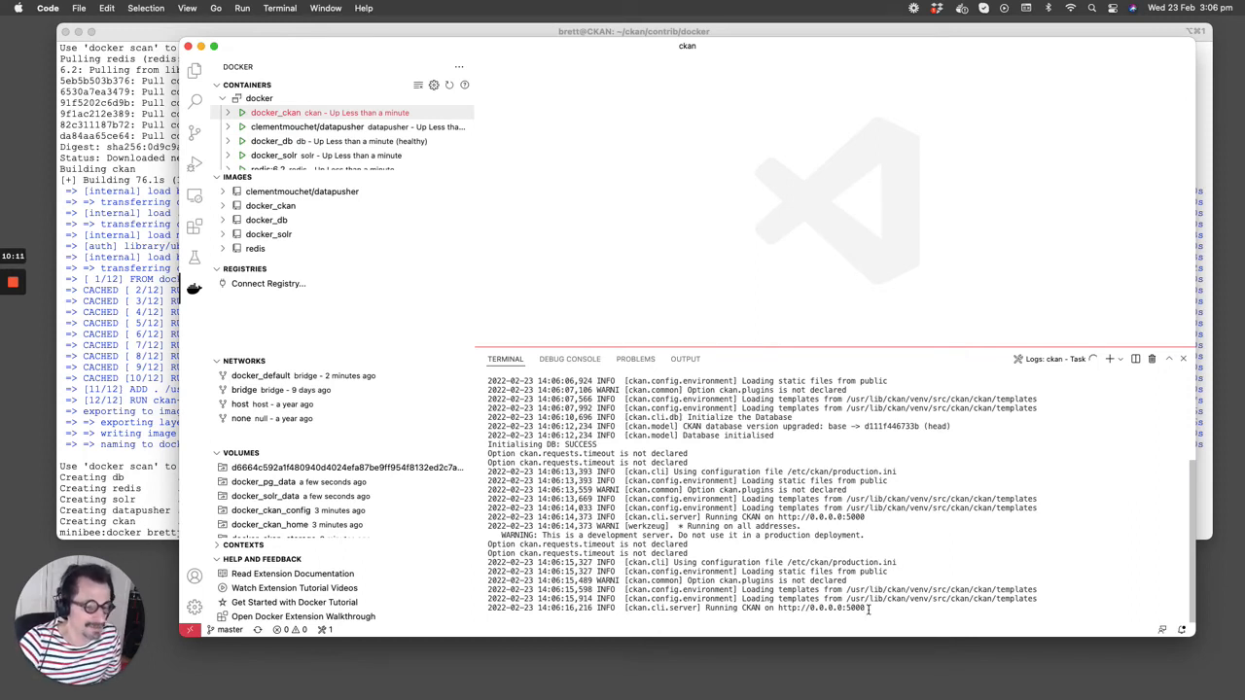
pyautogui.moveTo(673, 350)
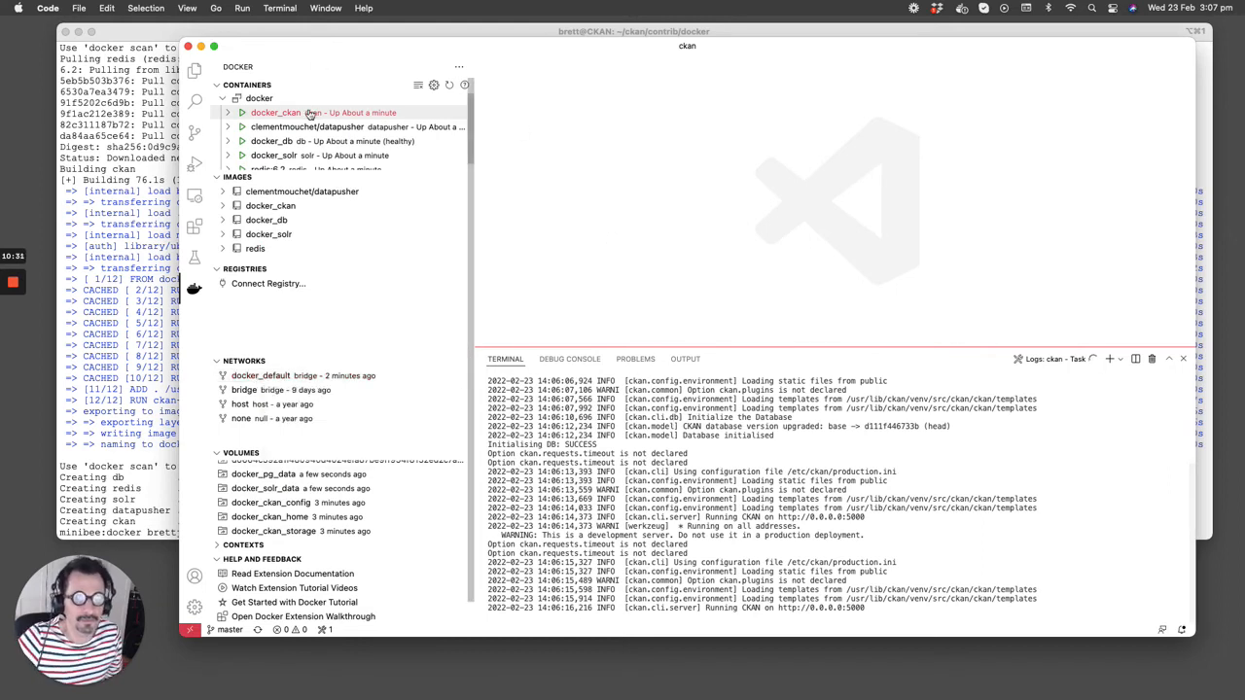
# Attach a shell to the docker_ckan container and list its processes with ps
pyautogui.rightClick(276, 111)
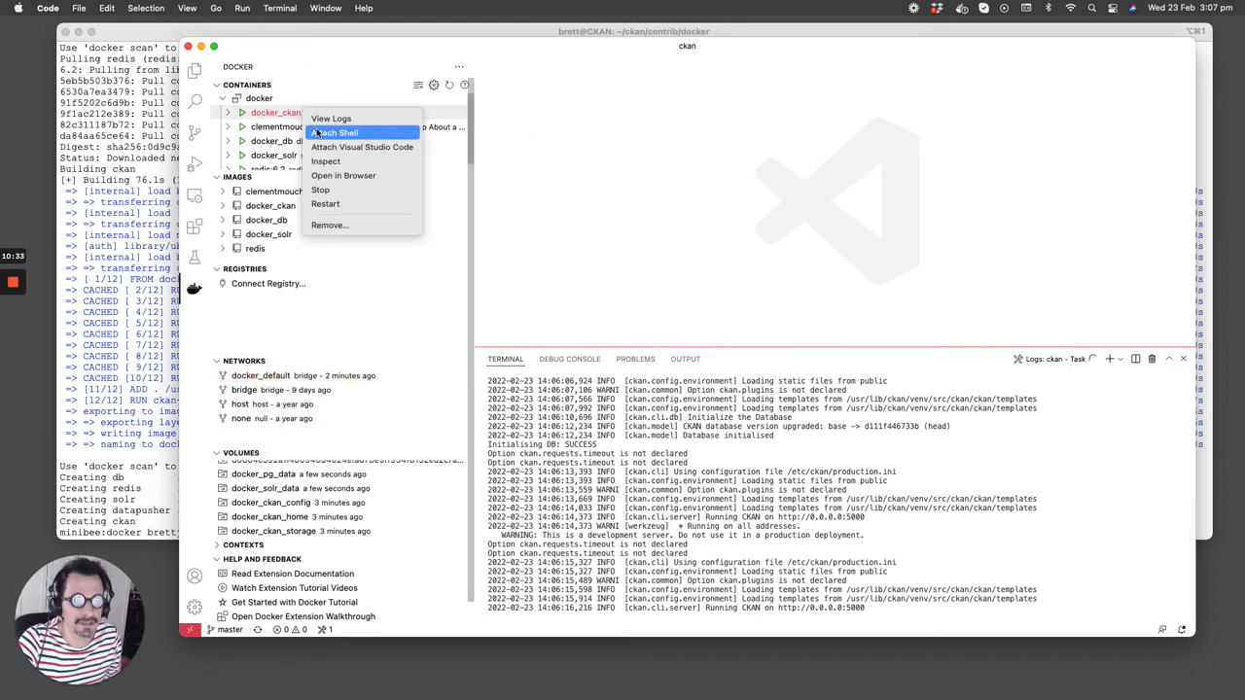
pyautogui.click(335, 132)
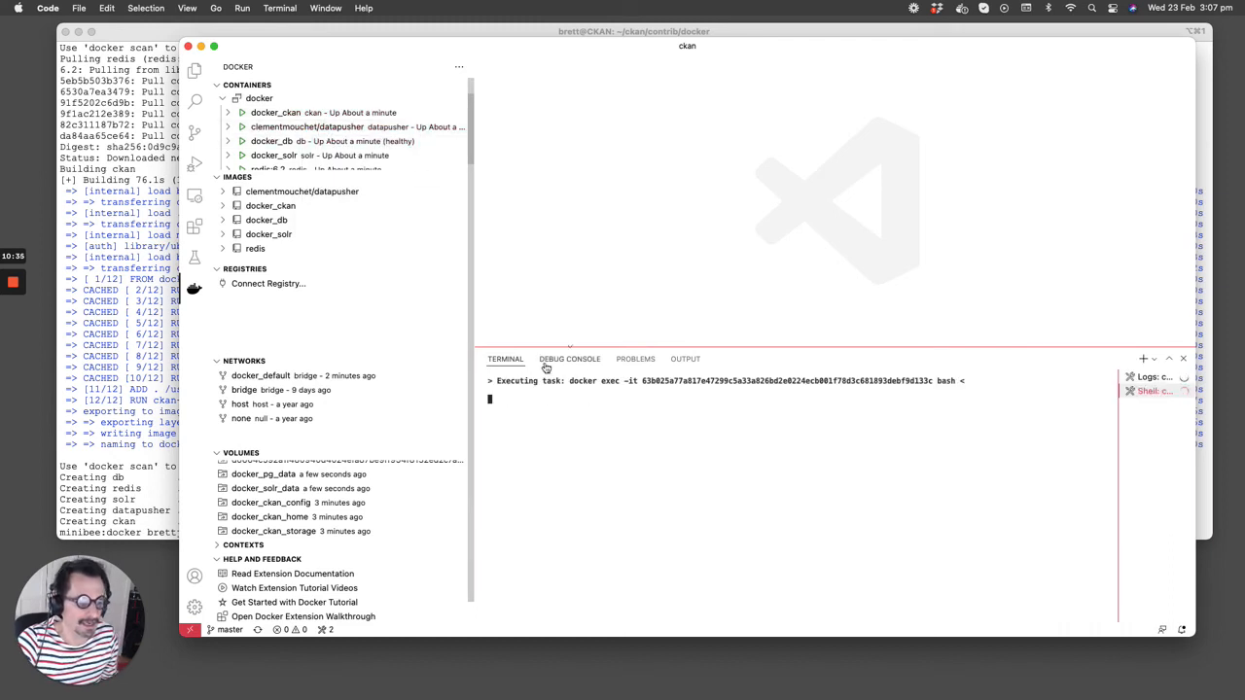
pyautogui.write('ps auxww')
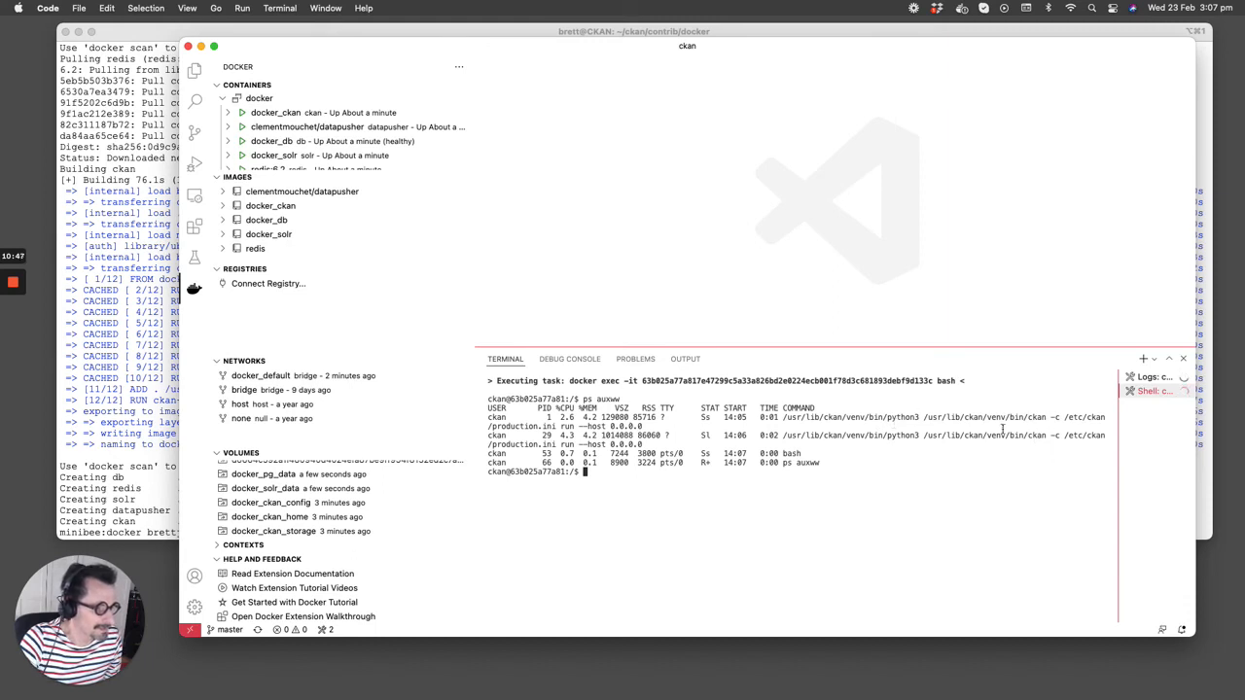
pyautogui.moveTo(1040, 426)
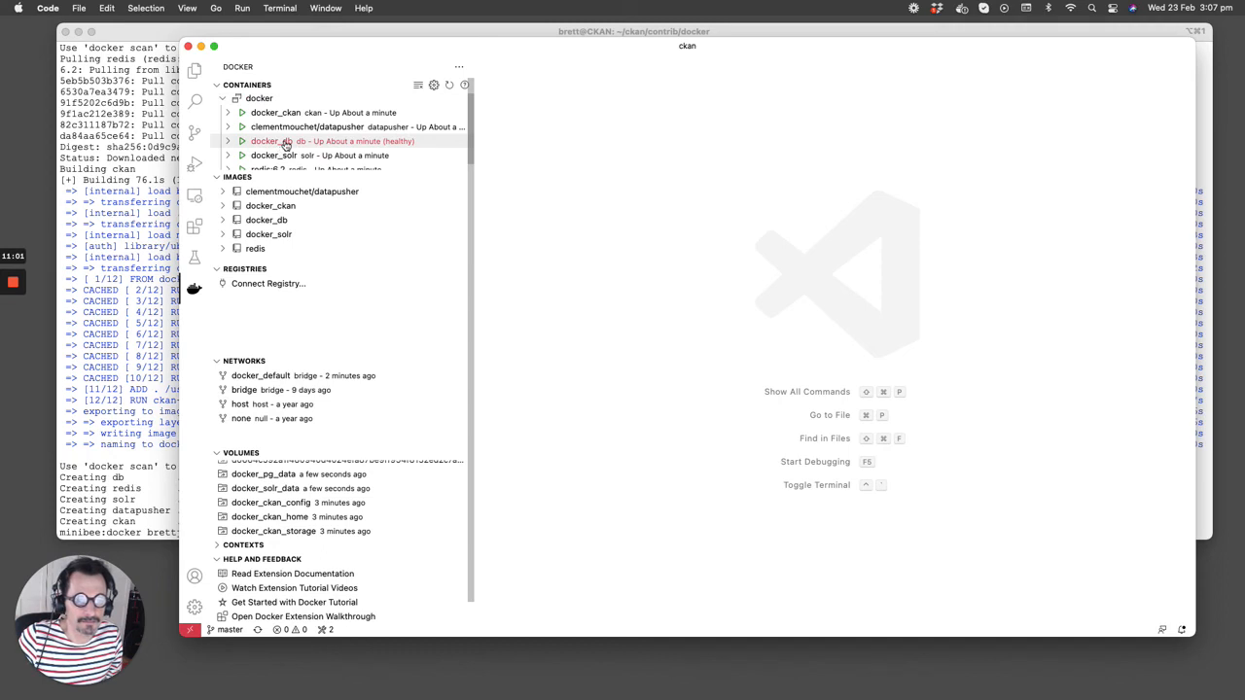
# Attach a shell to the docker_db container, run pwd and find ps unavailable
pyautogui.rightClick(273, 140)
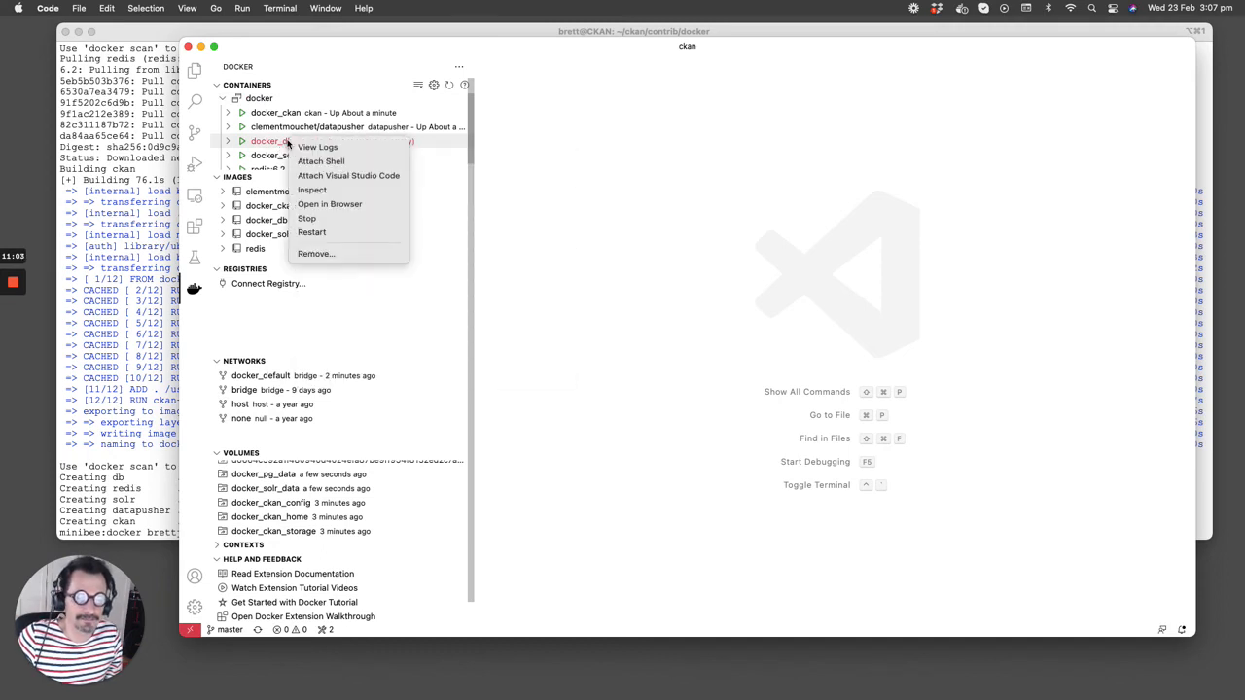
pyautogui.moveTo(331, 159)
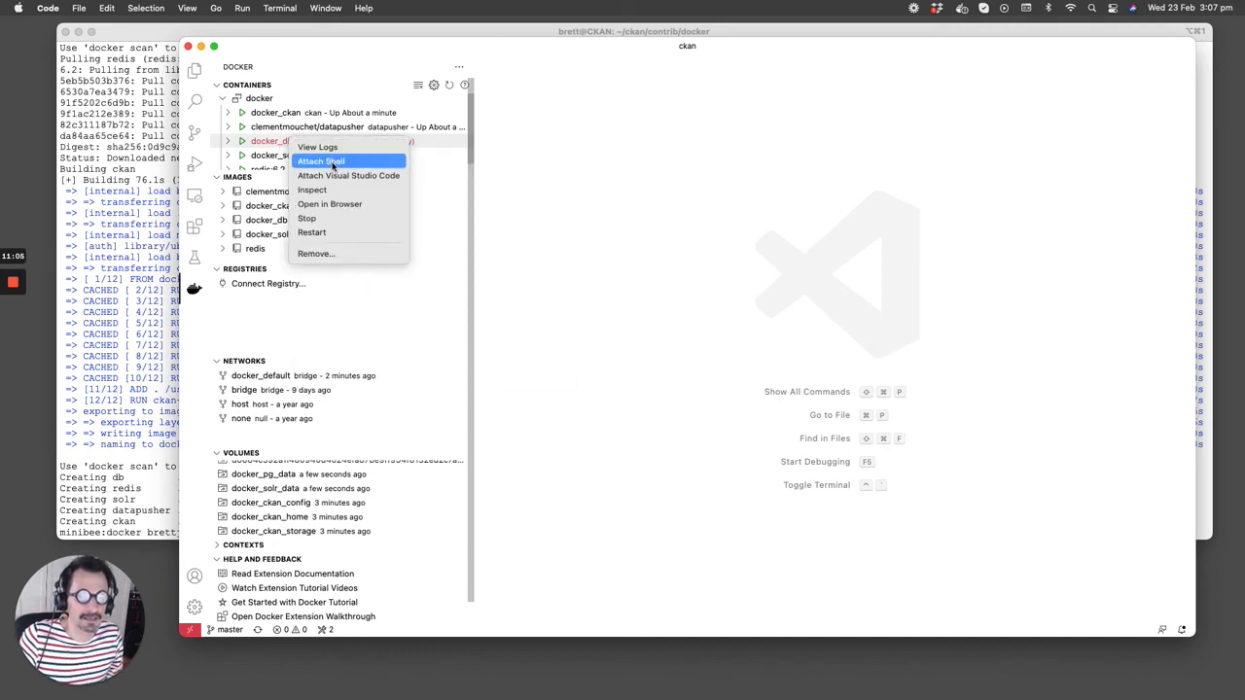
pyautogui.click(321, 159)
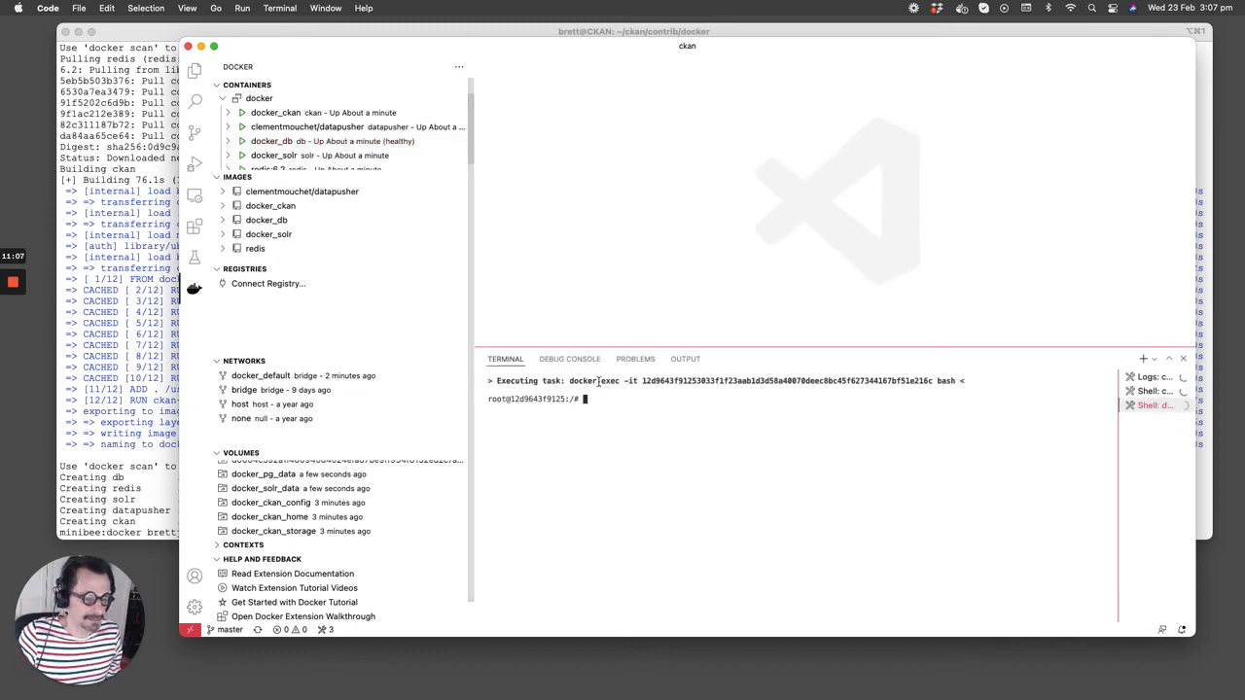
pyautogui.write('pwd')
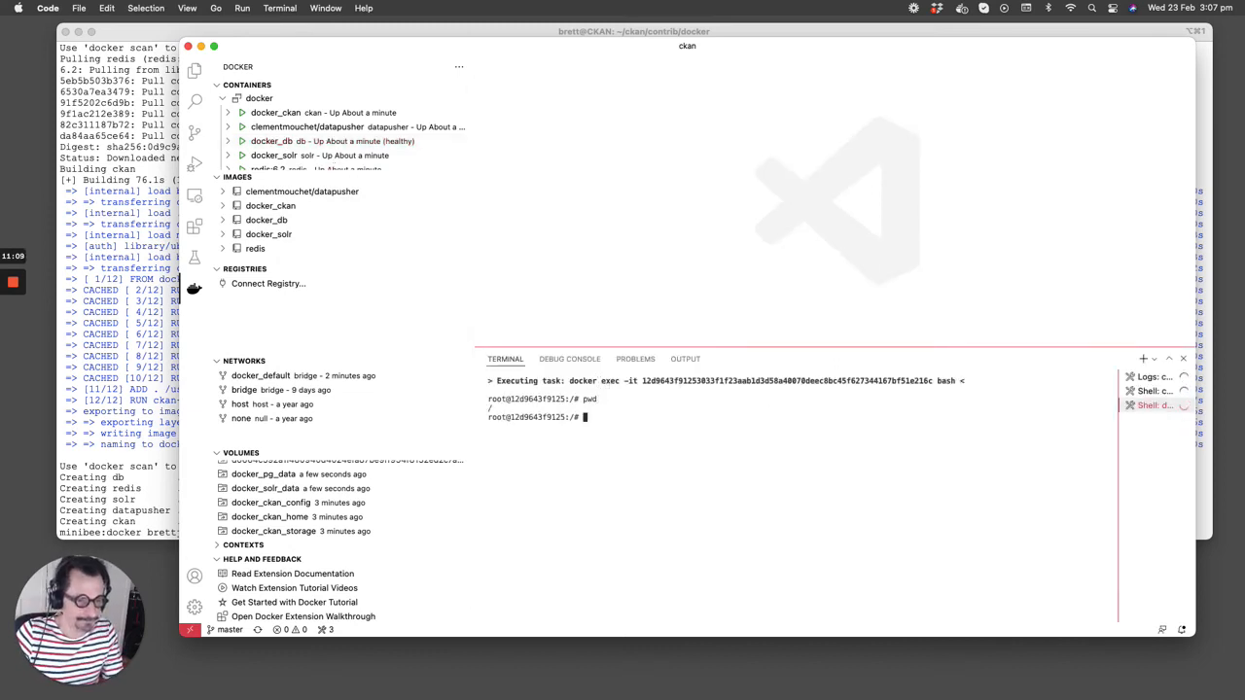
pyautogui.write('ps auxww')
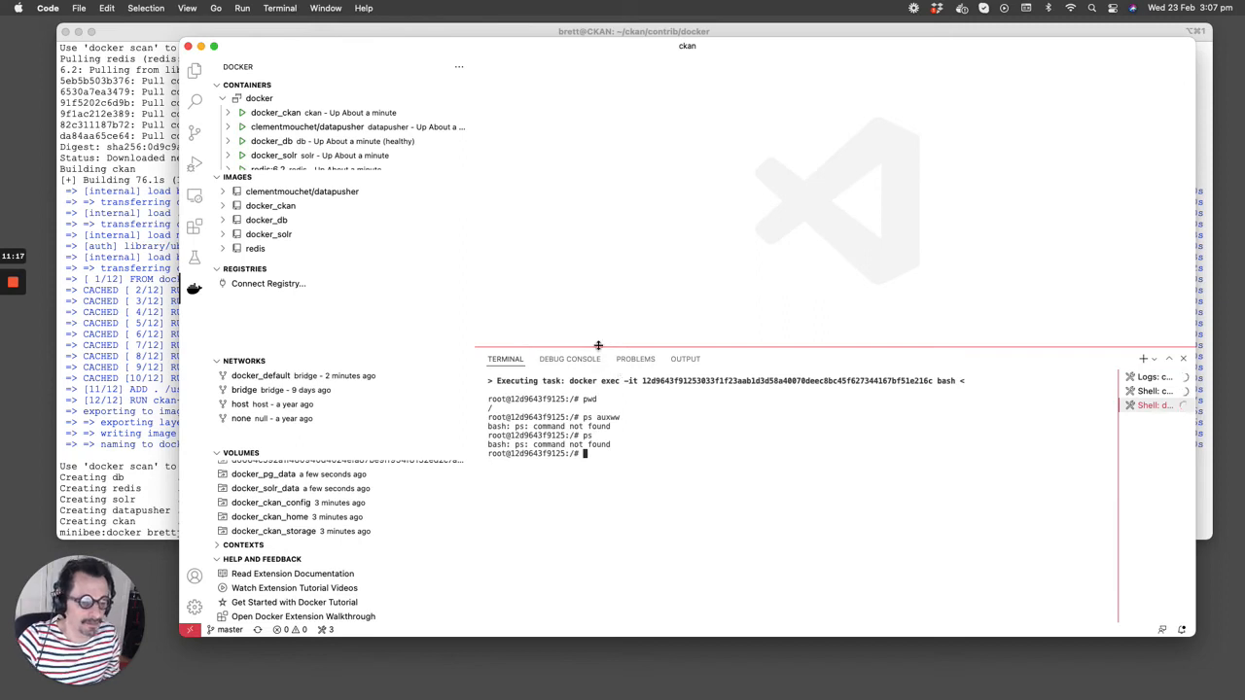
pyautogui.moveTo(517, 292)
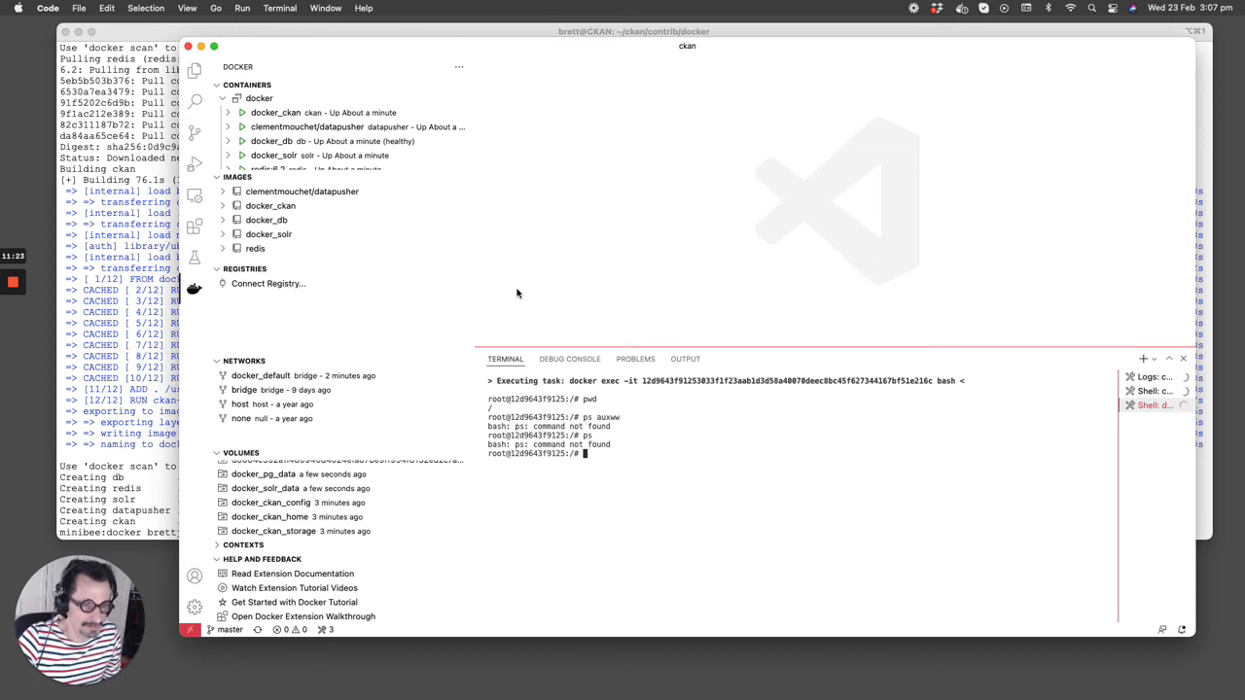
pyautogui.moveTo(560, 288)
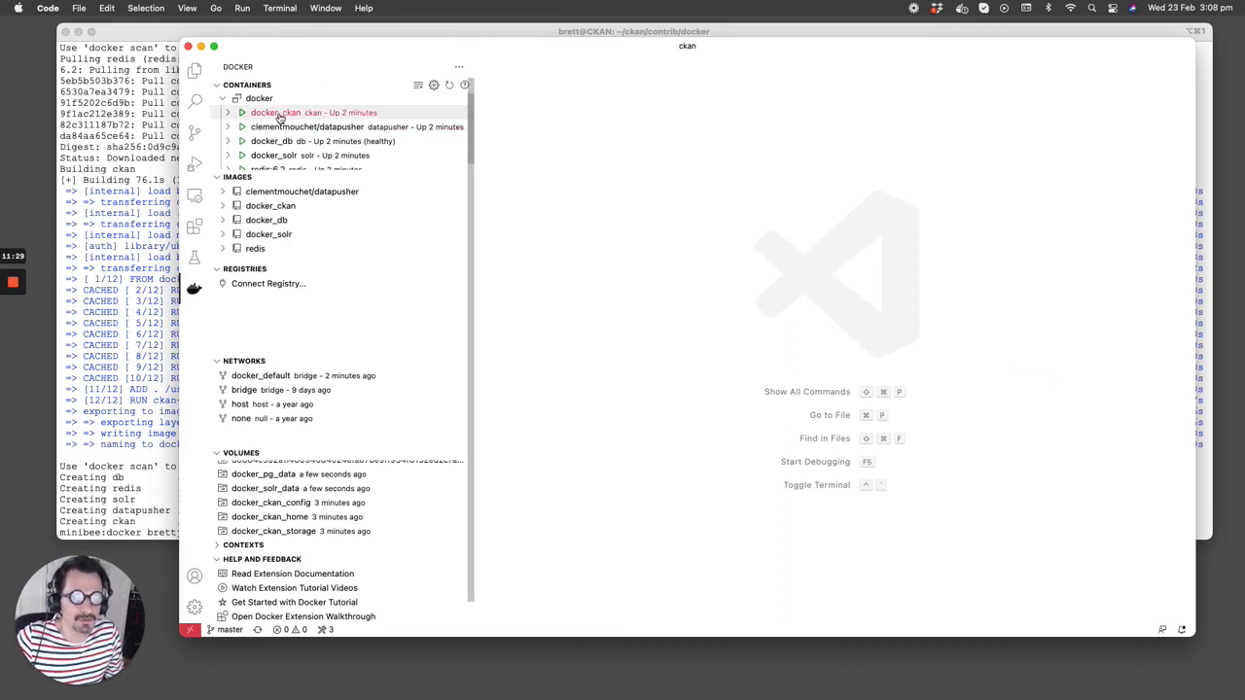
# Inspect docker_ckan as docker_ckan.json and read through its state, mounts and environment settings
pyautogui.rightClick(276, 111)
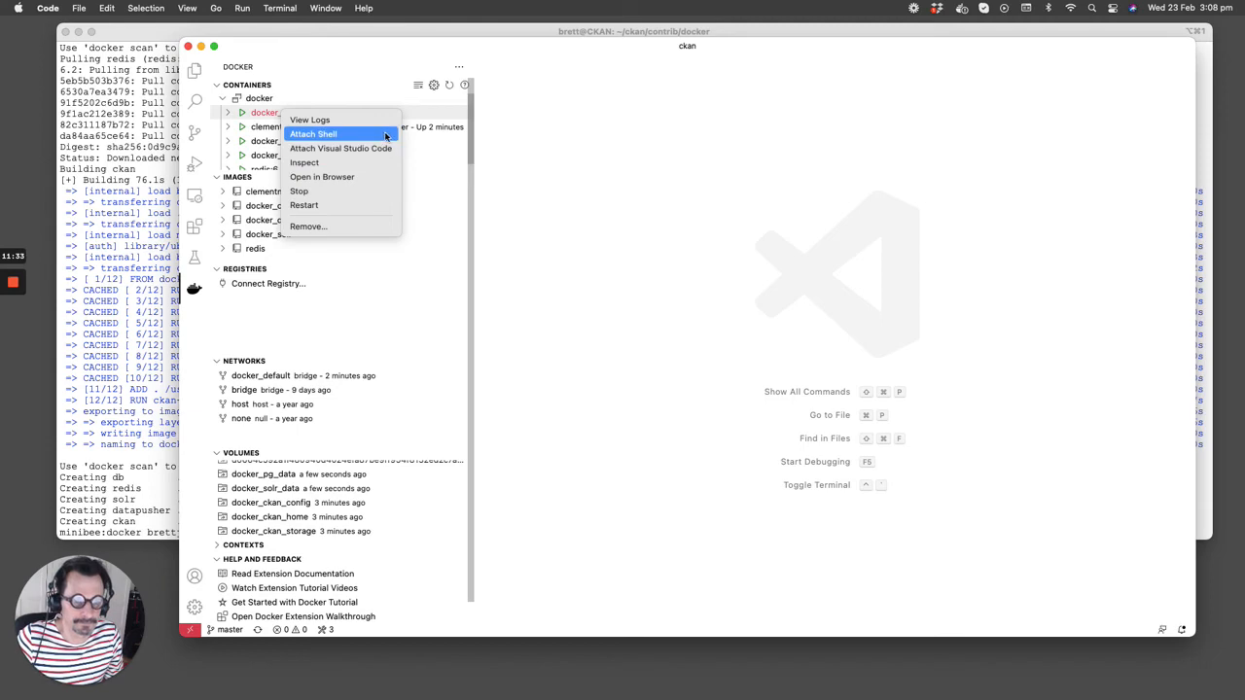
pyautogui.moveTo(327, 167)
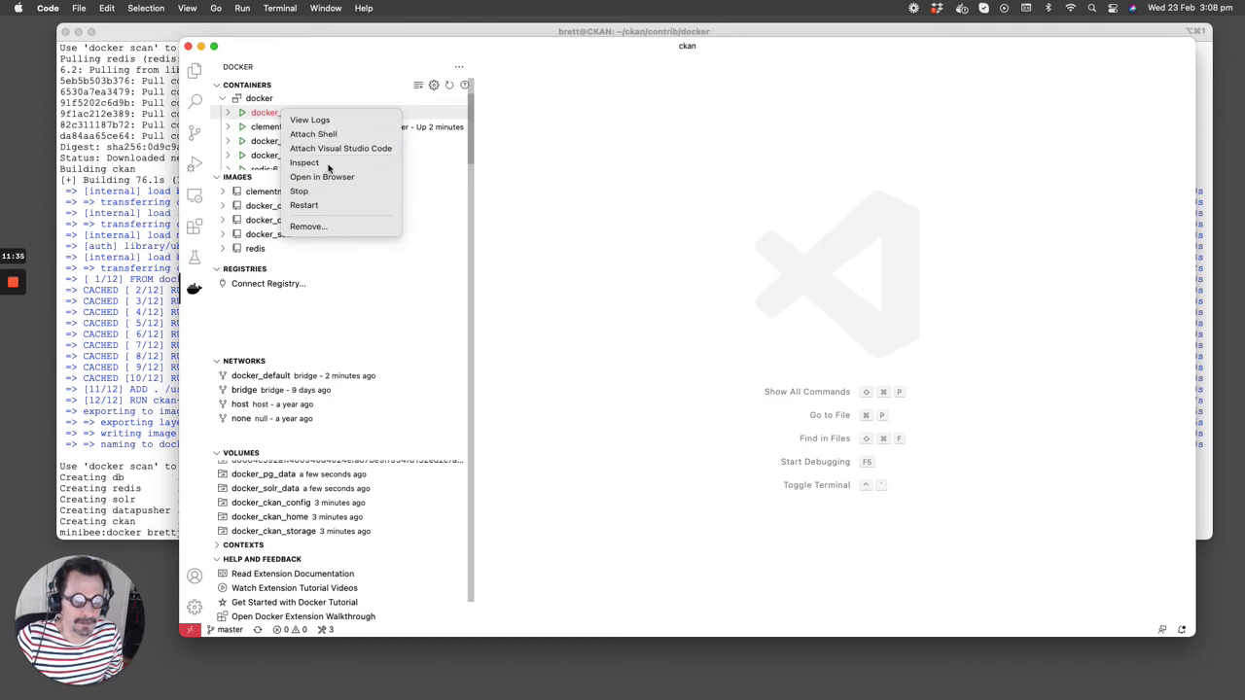
pyautogui.click(304, 163)
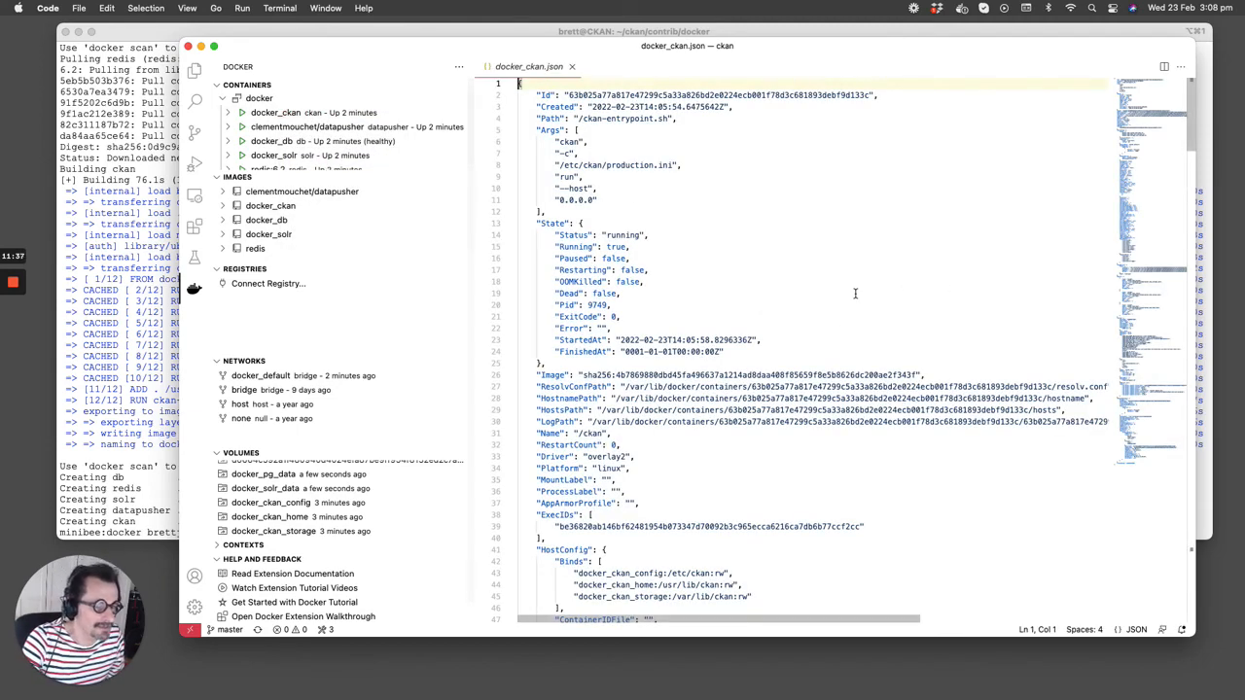
pyautogui.scroll(-3)
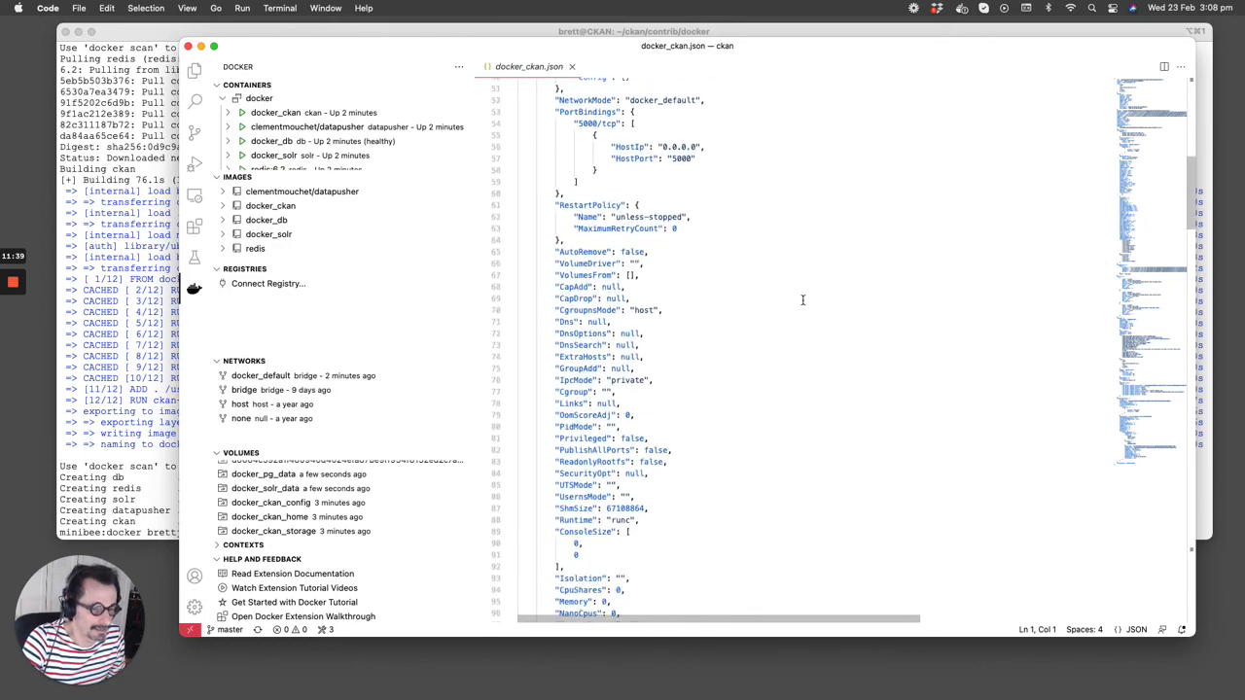
pyautogui.scroll(-3)
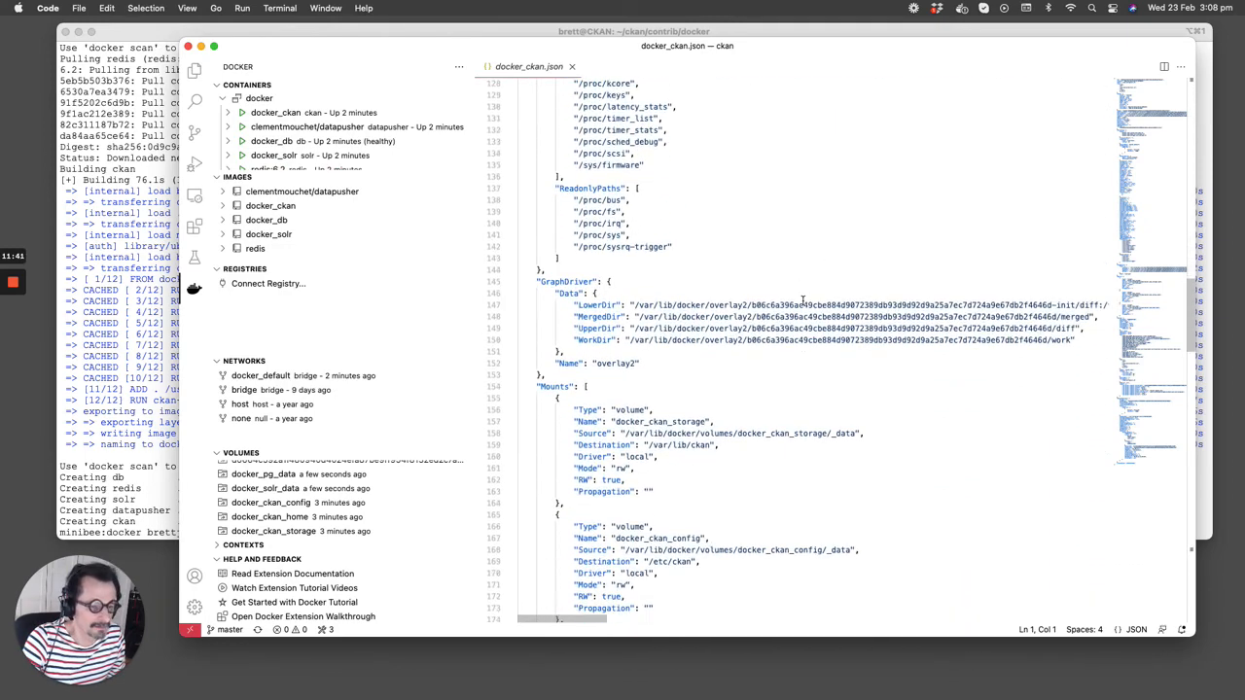
pyautogui.scroll(-3)
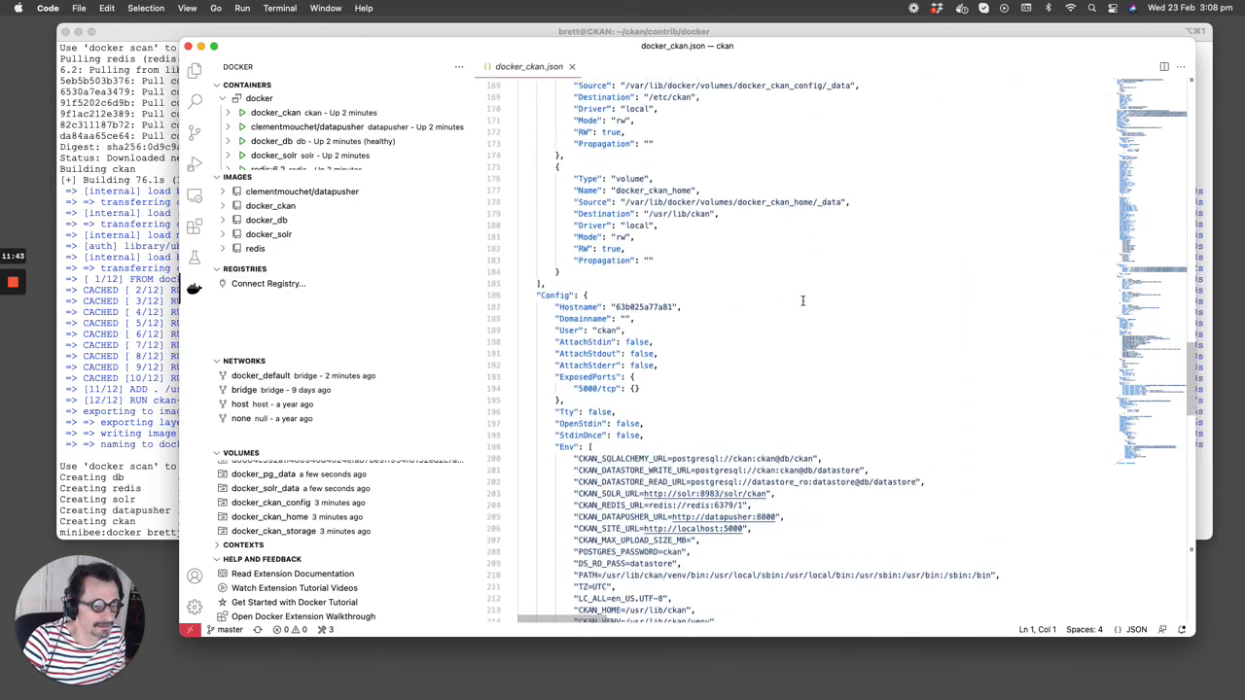
pyautogui.scroll(-3)
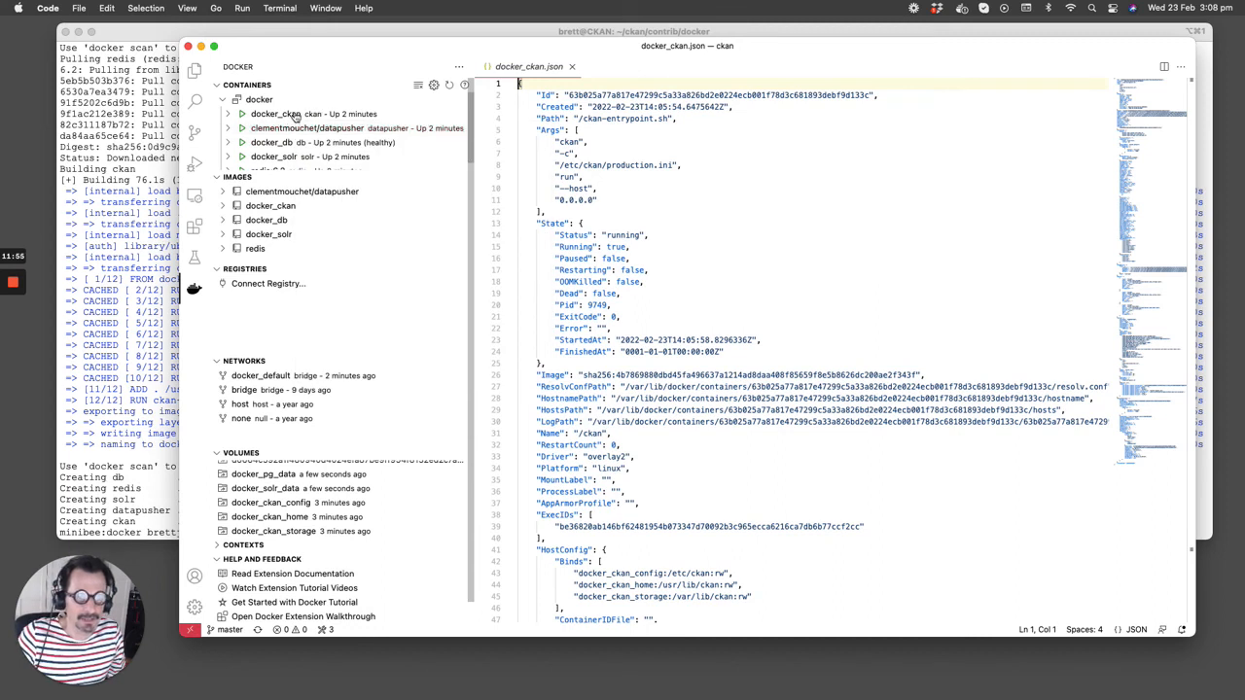
pyautogui.rightClick(276, 113)
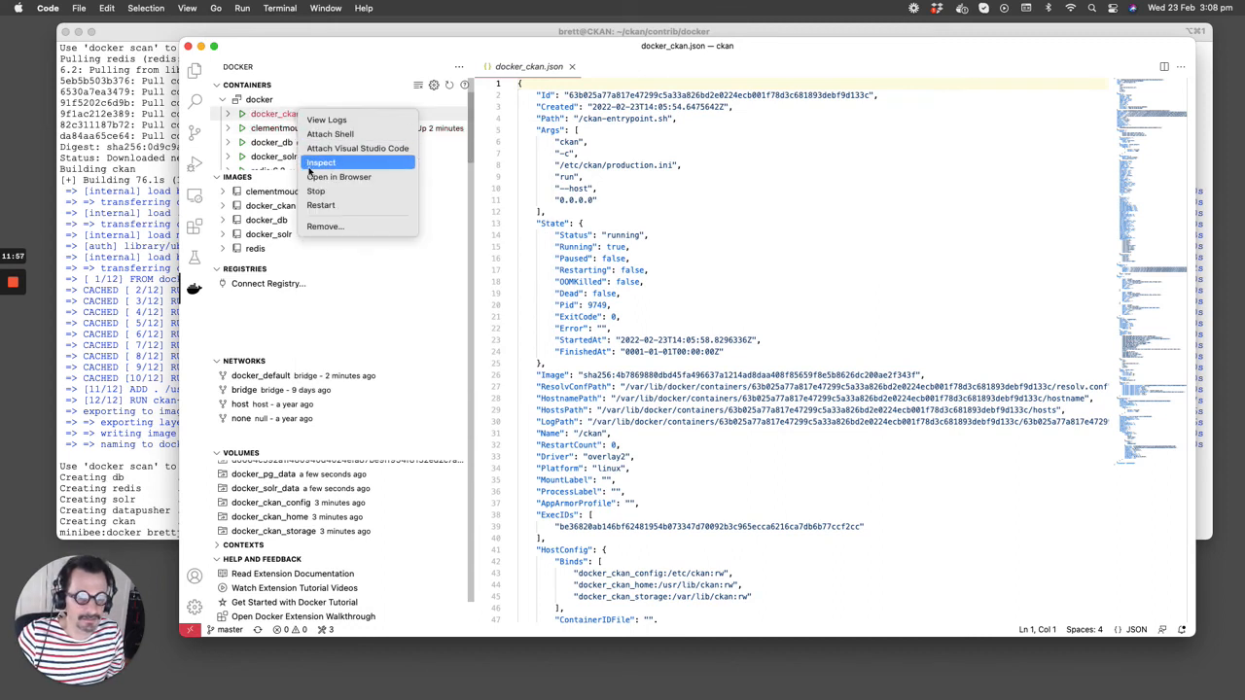
pyautogui.moveTo(339, 175)
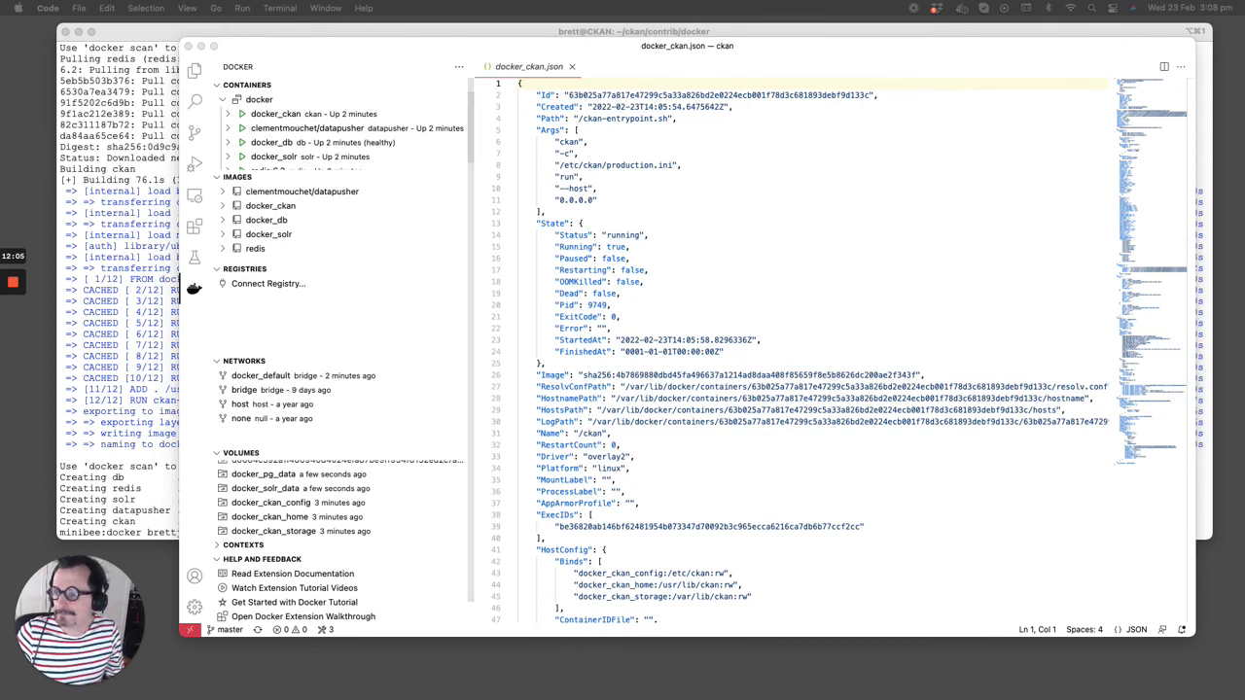
# Launch localhost:5000 in Chrome from the container menu, then return to the editor
pyautogui.click(673, 74)
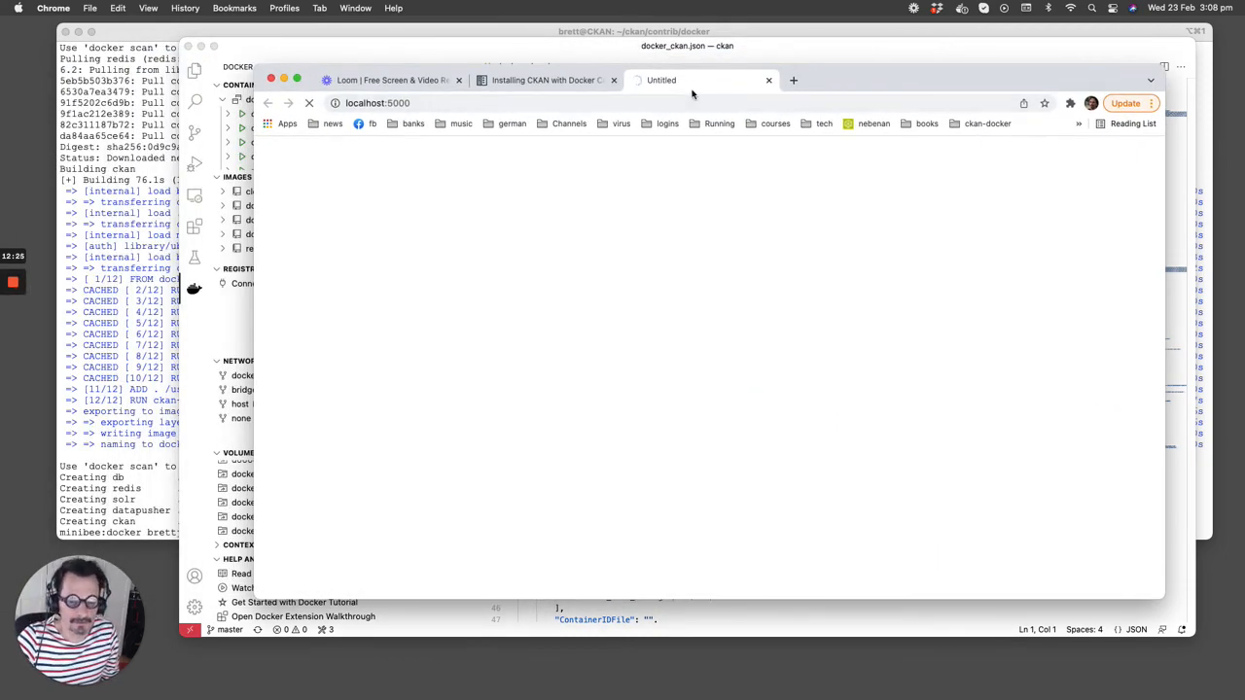
pyautogui.click(463, 103)
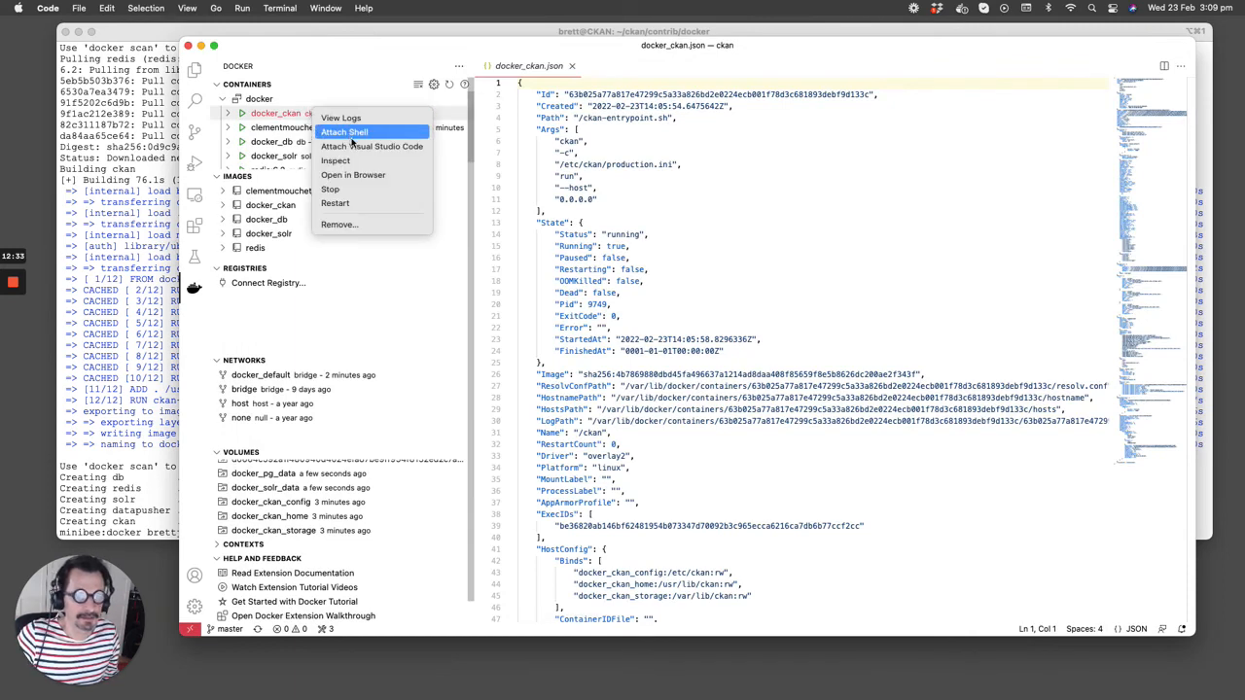
pyautogui.moveTo(340, 119)
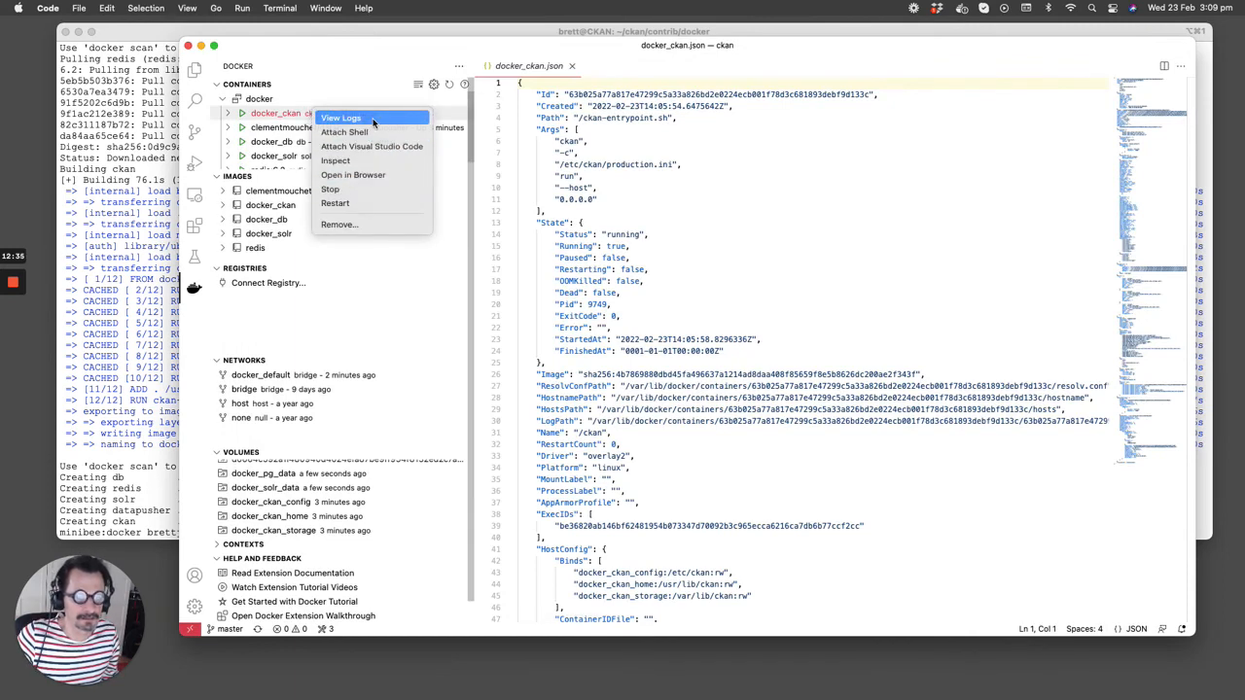
# Stream the docker_ckan logs again, showing CKAN running on port 5000
pyautogui.click(340, 118)
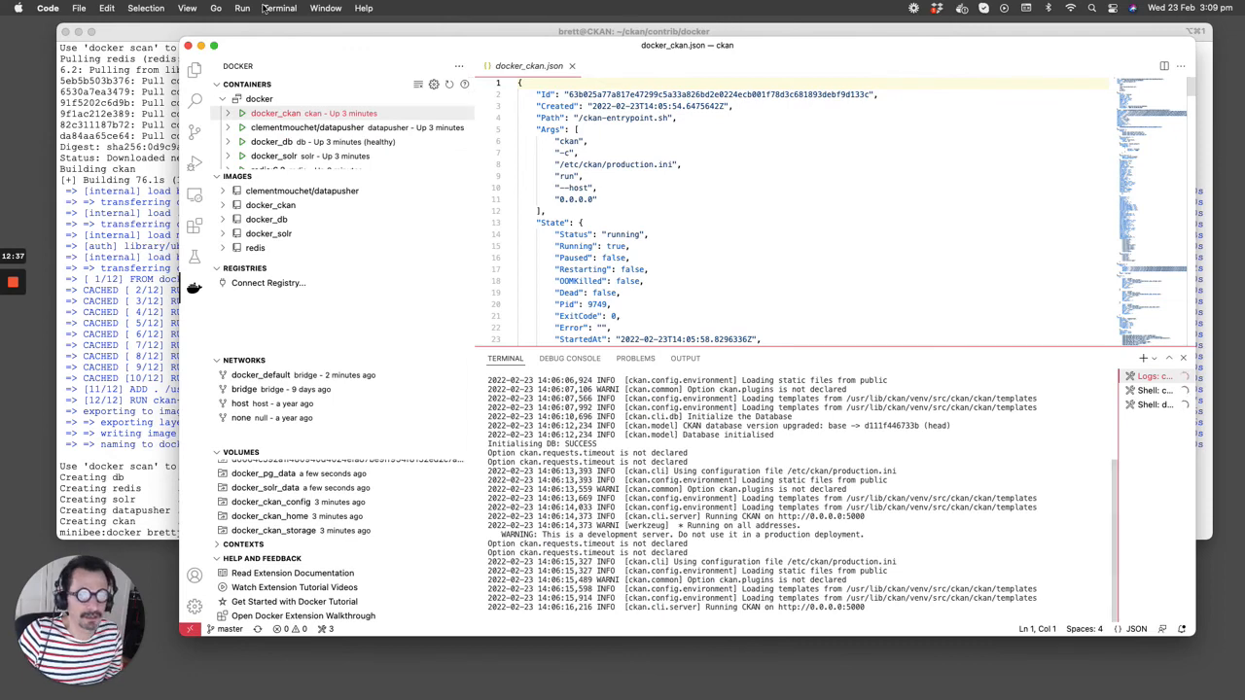